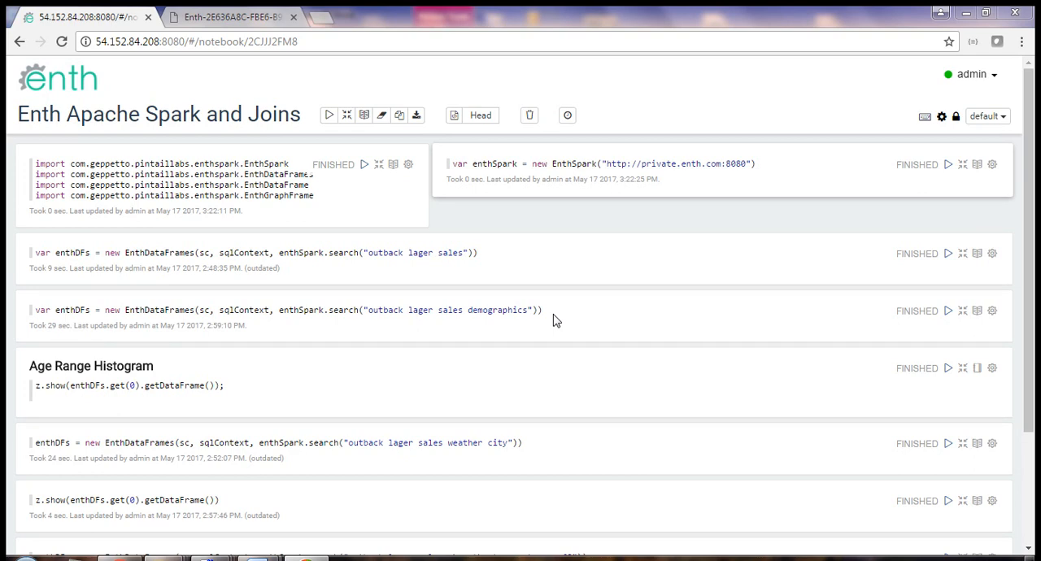
pyautogui.moveTo(546, 394)
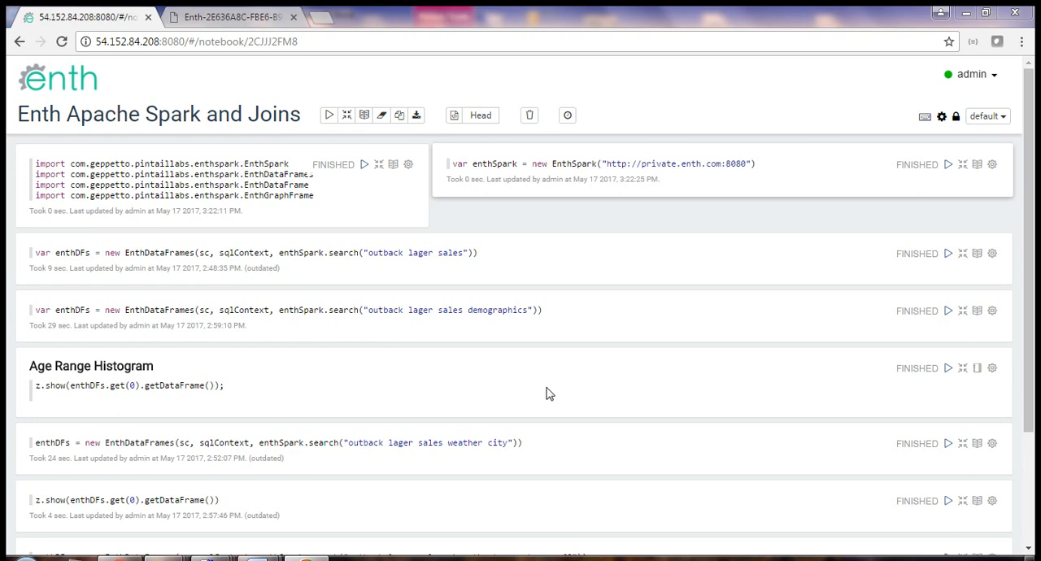
pyautogui.moveTo(599, 384)
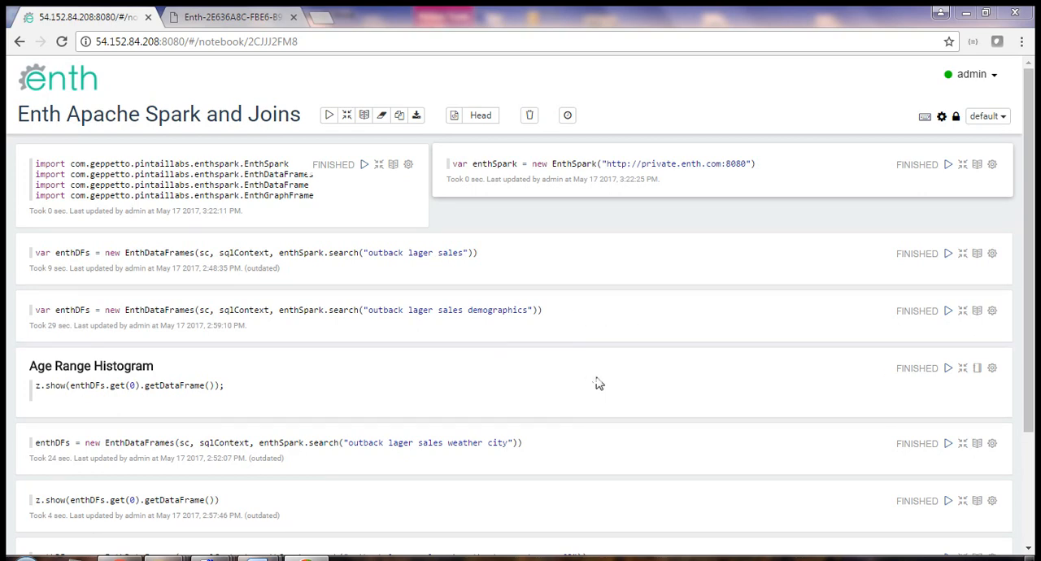
pyautogui.moveTo(610, 342)
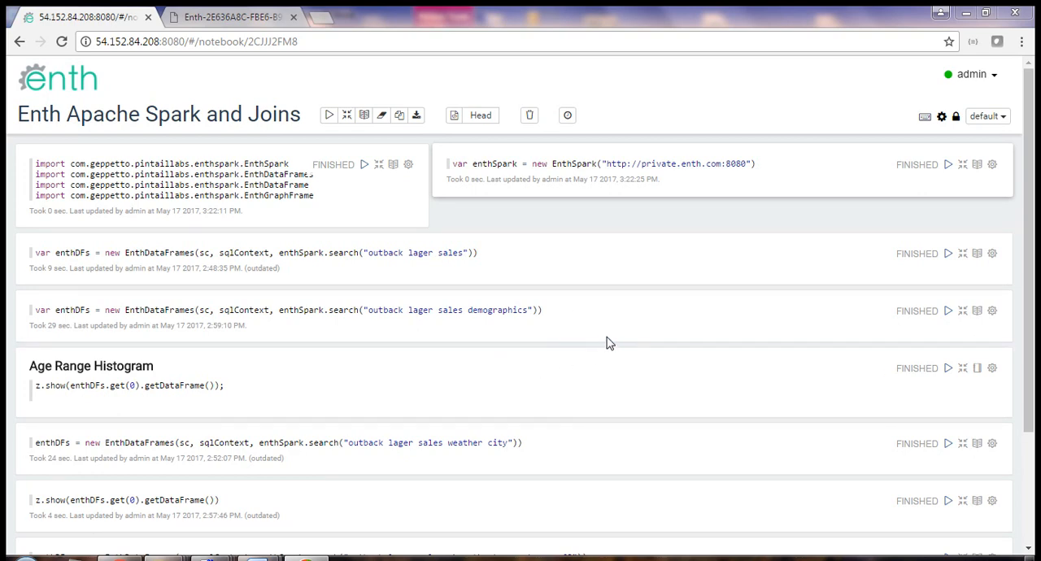
pyautogui.moveTo(599, 337)
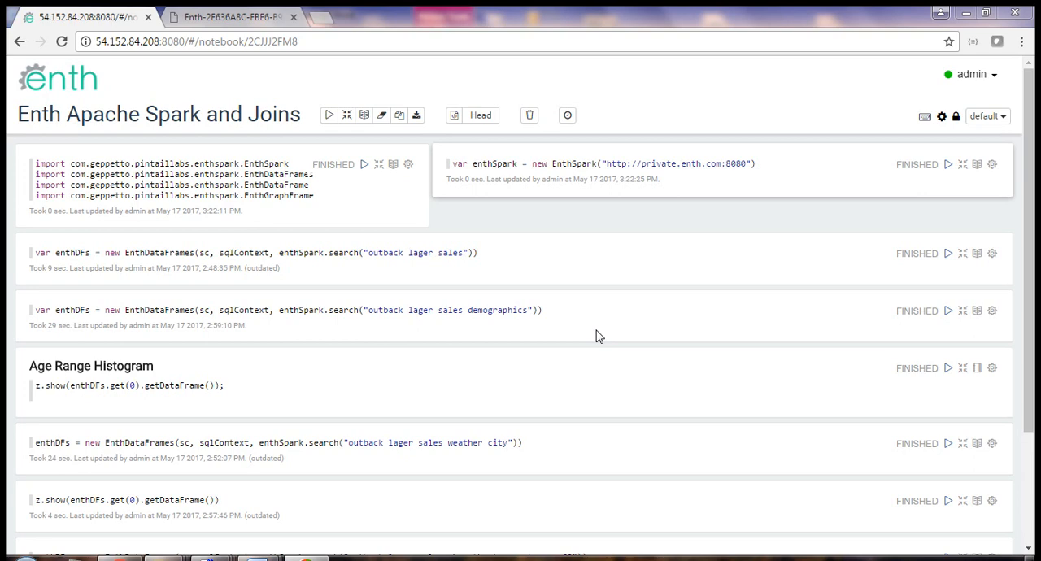
pyautogui.moveTo(575, 364)
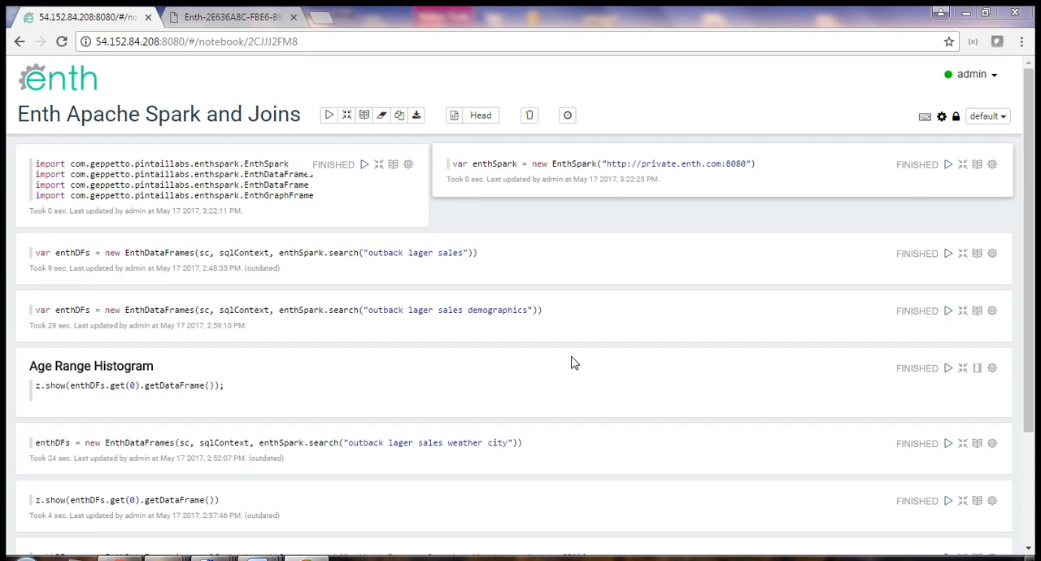
pyautogui.moveTo(575, 409)
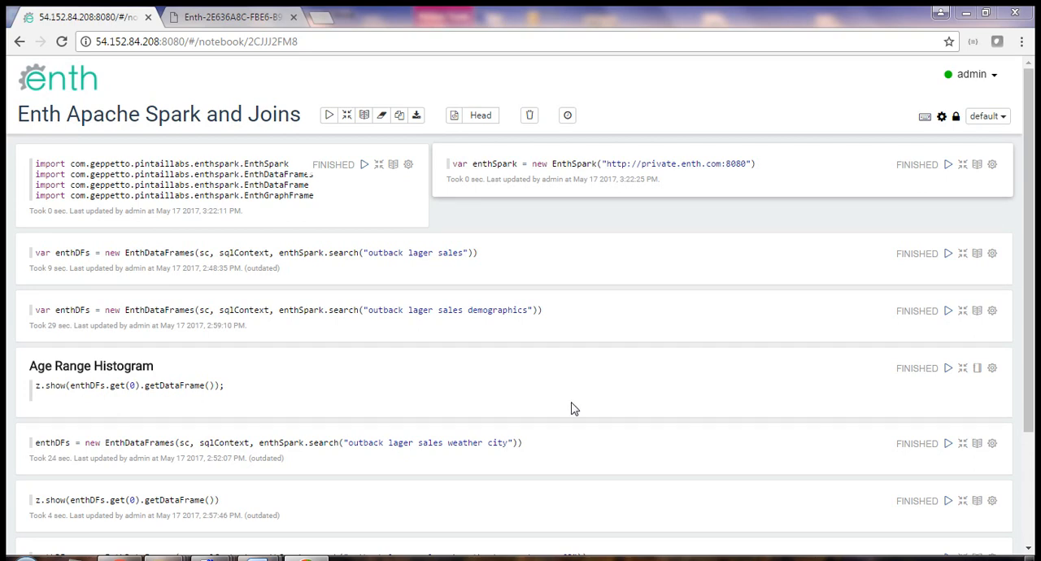
pyautogui.moveTo(581, 343)
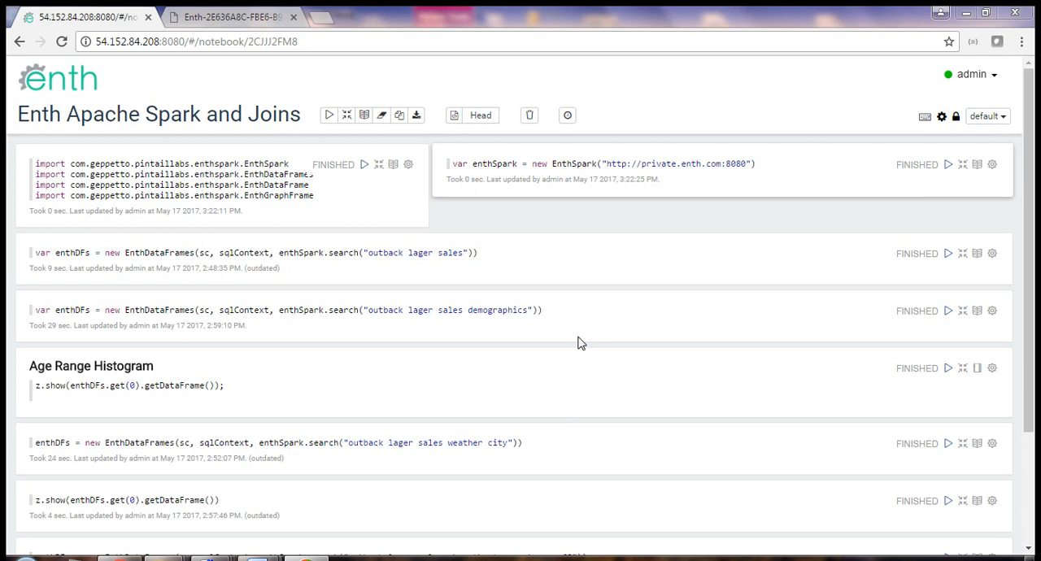
pyautogui.moveTo(596, 353)
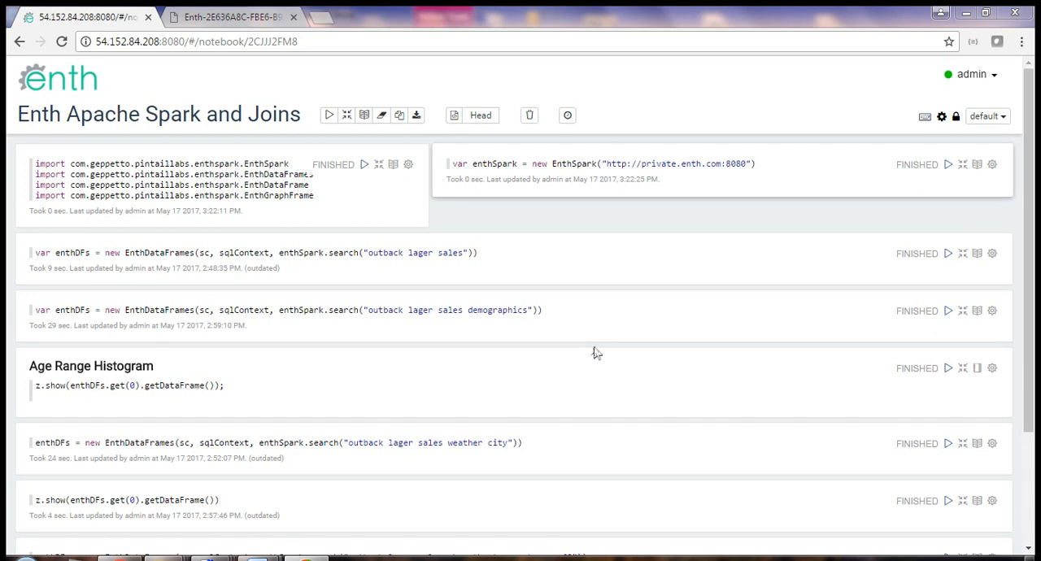
pyautogui.moveTo(596, 354)
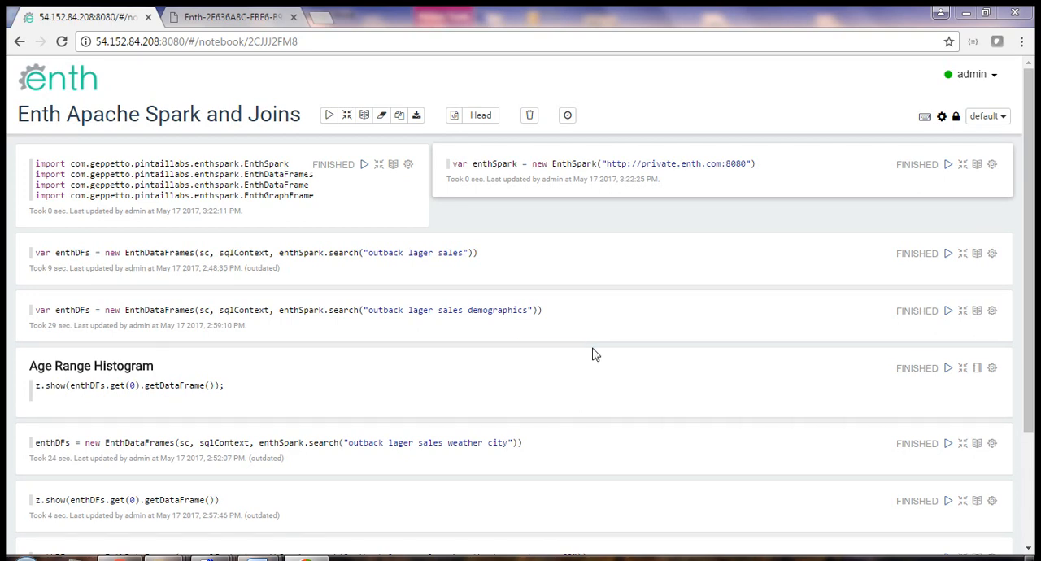
pyautogui.moveTo(513, 314)
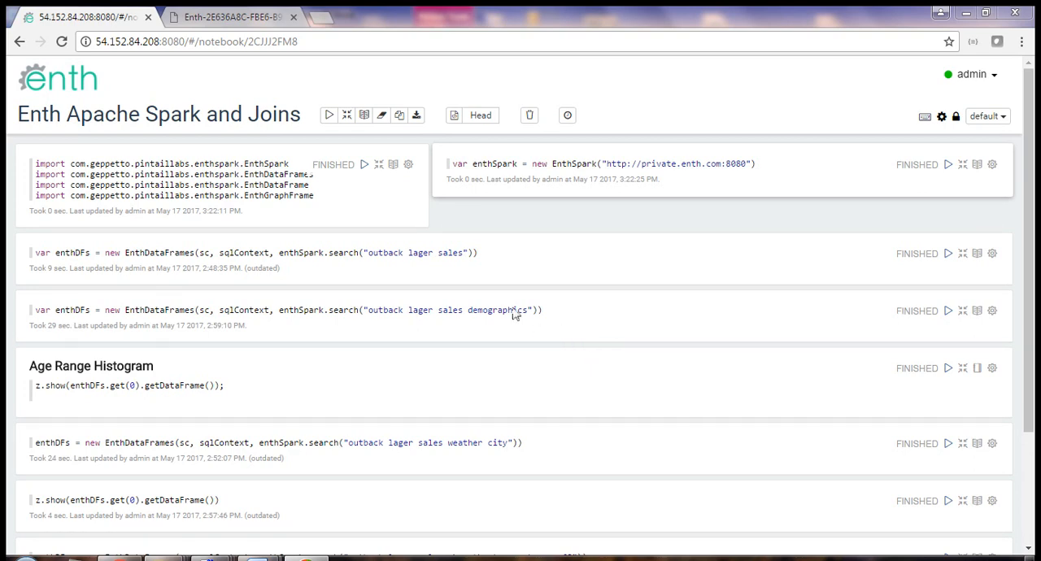
pyautogui.moveTo(393, 256)
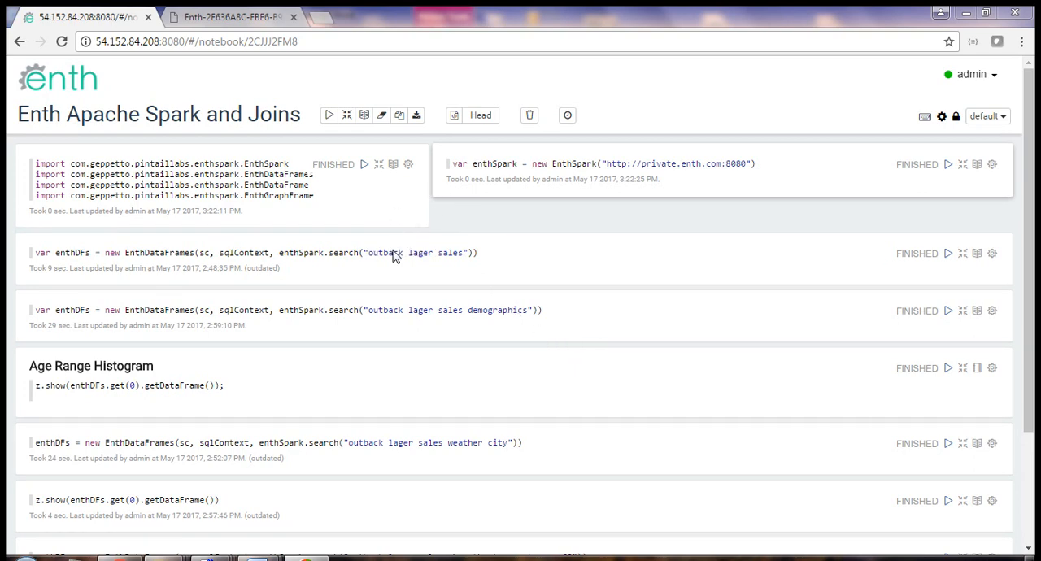
pyautogui.moveTo(414, 254)
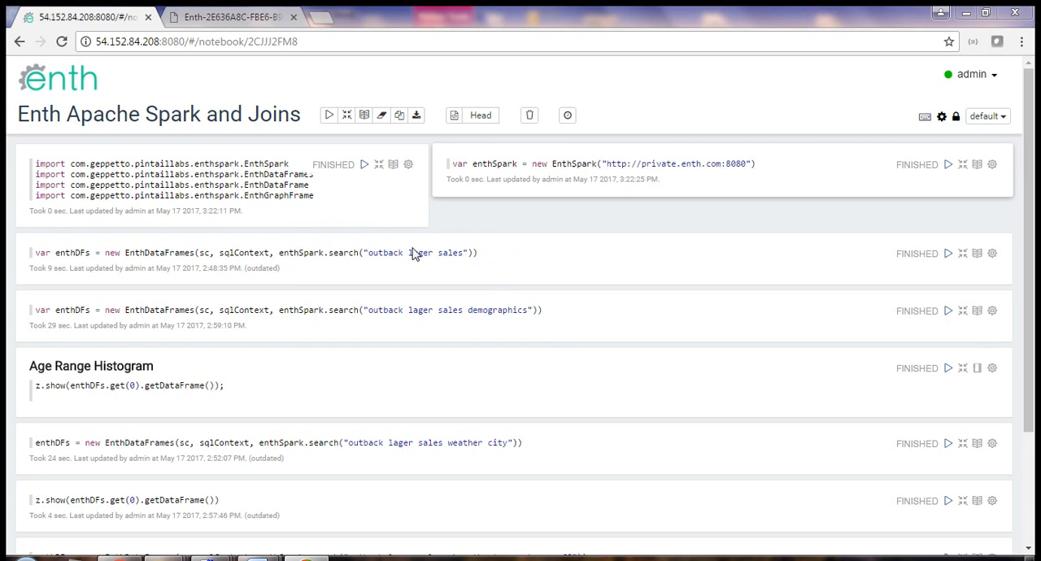
pyautogui.moveTo(419, 258)
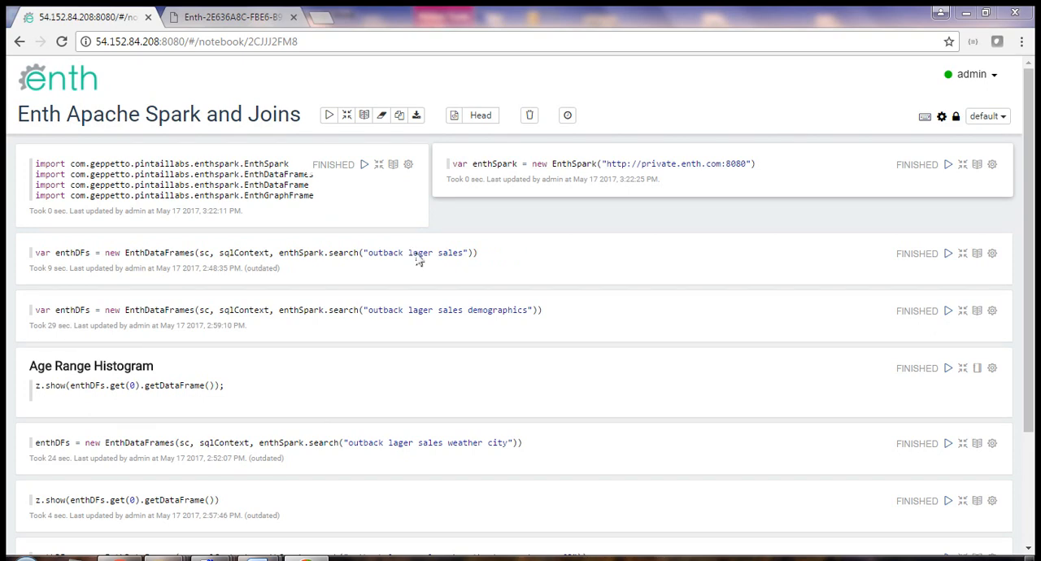
pyautogui.moveTo(432, 297)
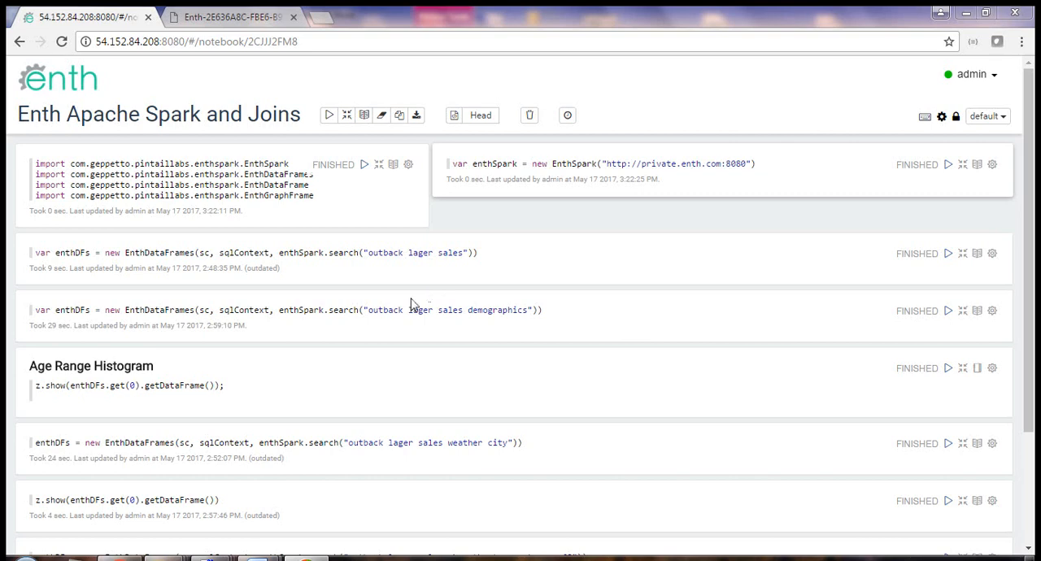
pyautogui.moveTo(372, 187)
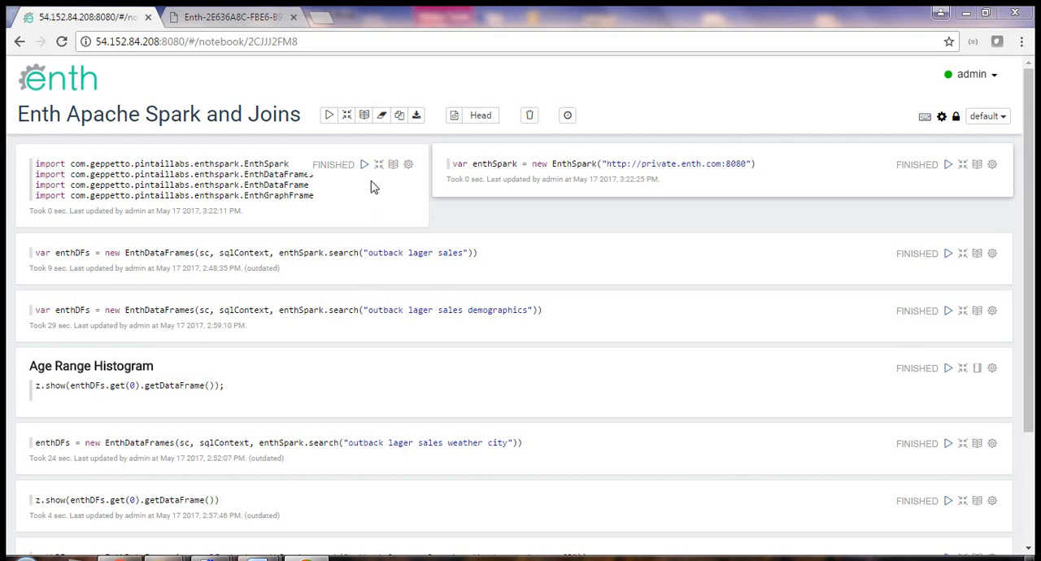
# Rerun the import paragraph to list the four Enth Spark classes.
pyautogui.click(365, 164)
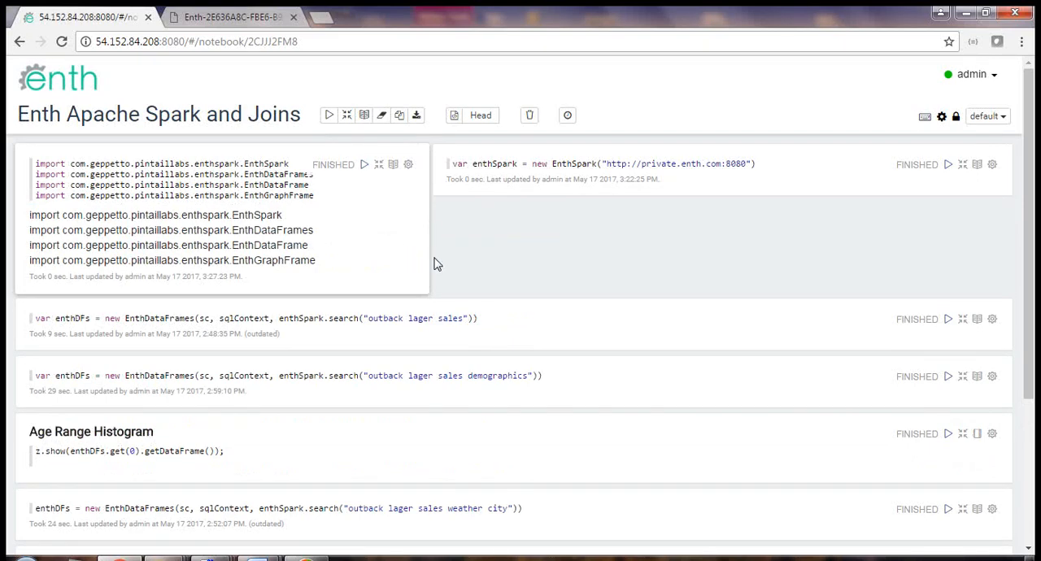
pyautogui.moveTo(891, 198)
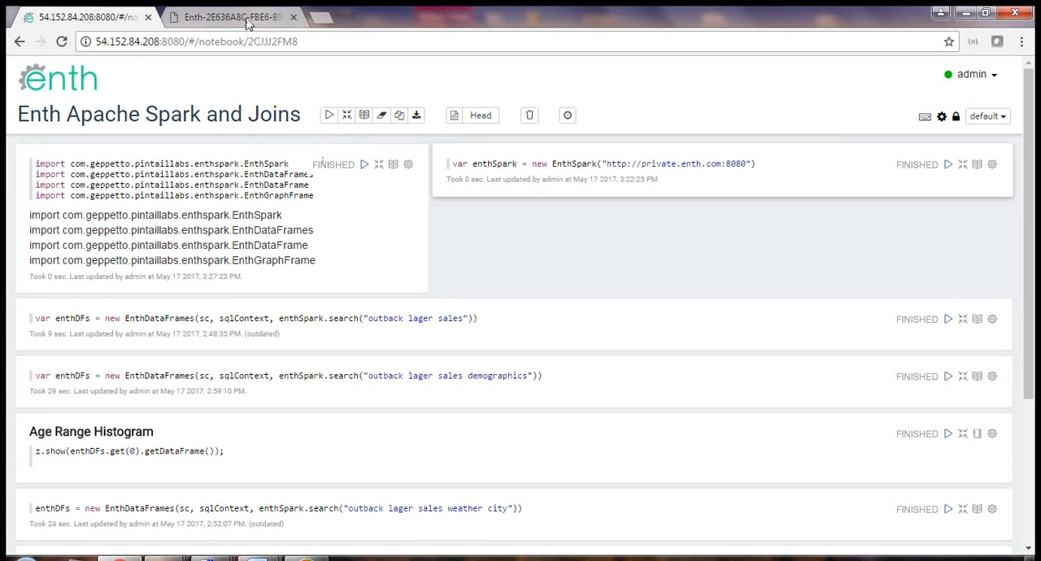
# In the Enth admin app, view the Models page listing the Northwinds model.
pyautogui.click(232, 16)
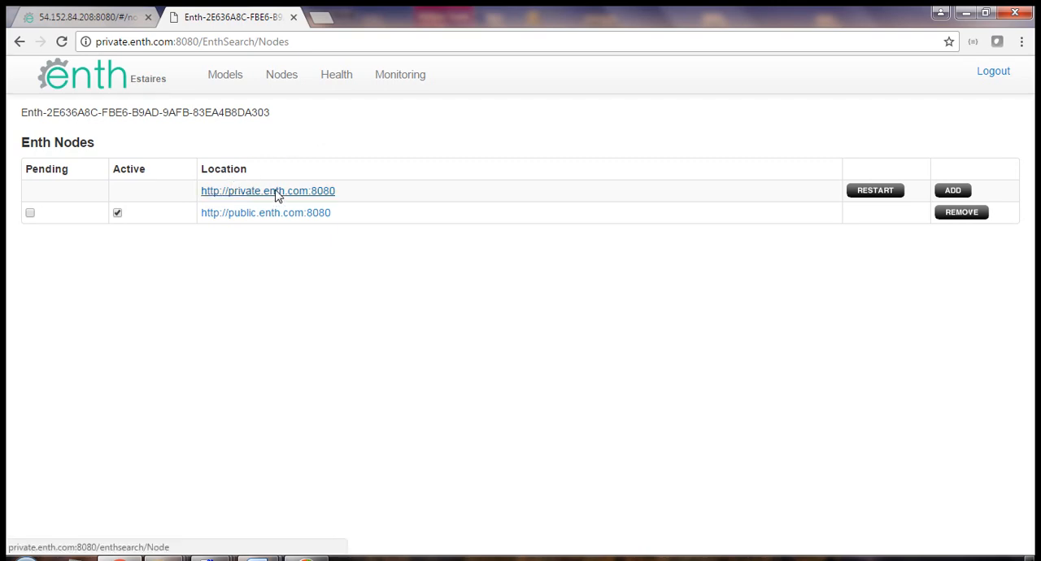
pyautogui.moveTo(300, 197)
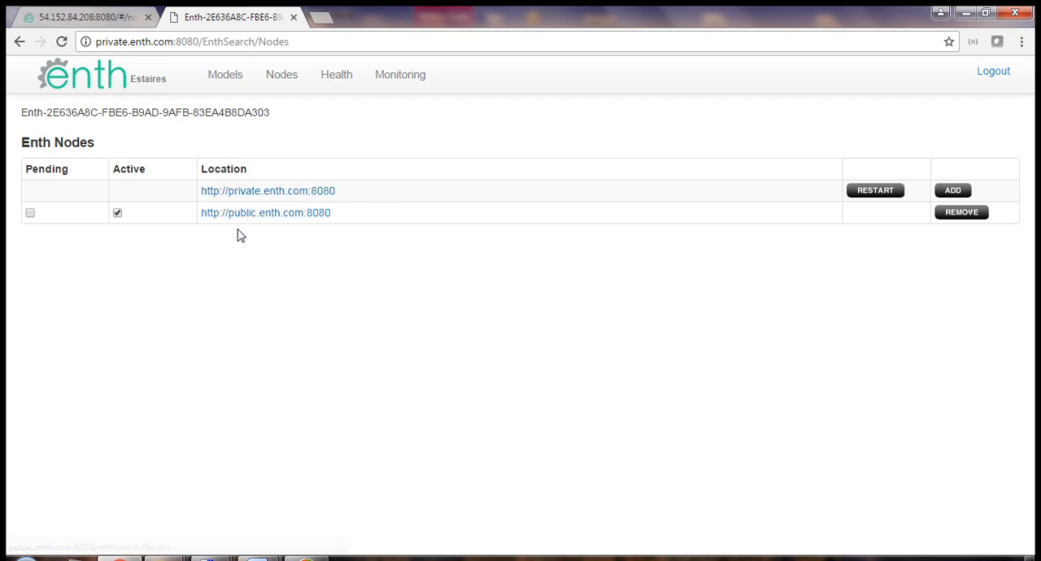
pyautogui.moveTo(234, 249)
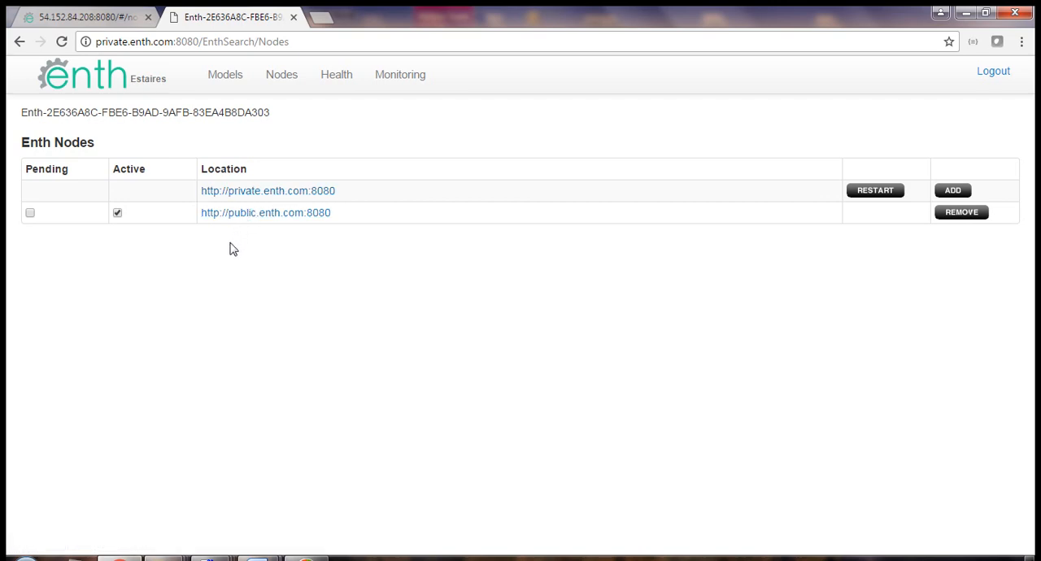
pyautogui.click(224, 74)
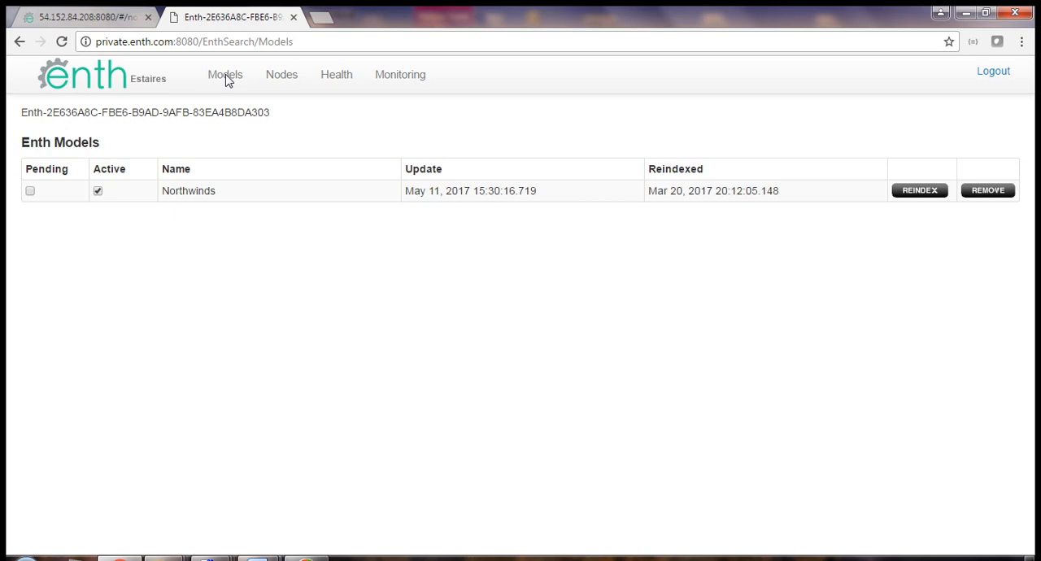
pyautogui.moveTo(92, 22)
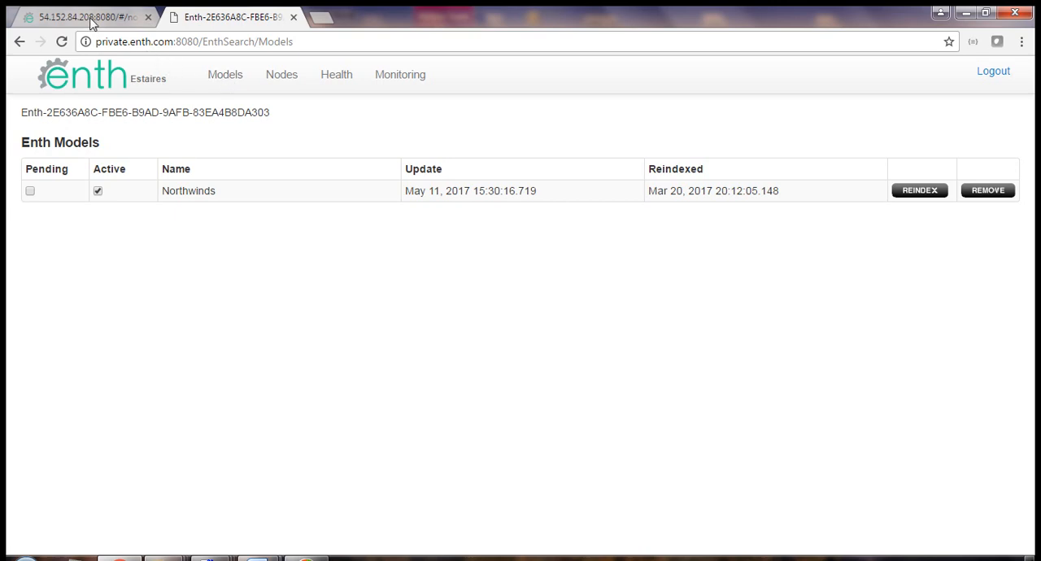
# Back in Zeppelin, rerun the 'outback lager sales' search to list EnthDataFrames.
pyautogui.click(81, 17)
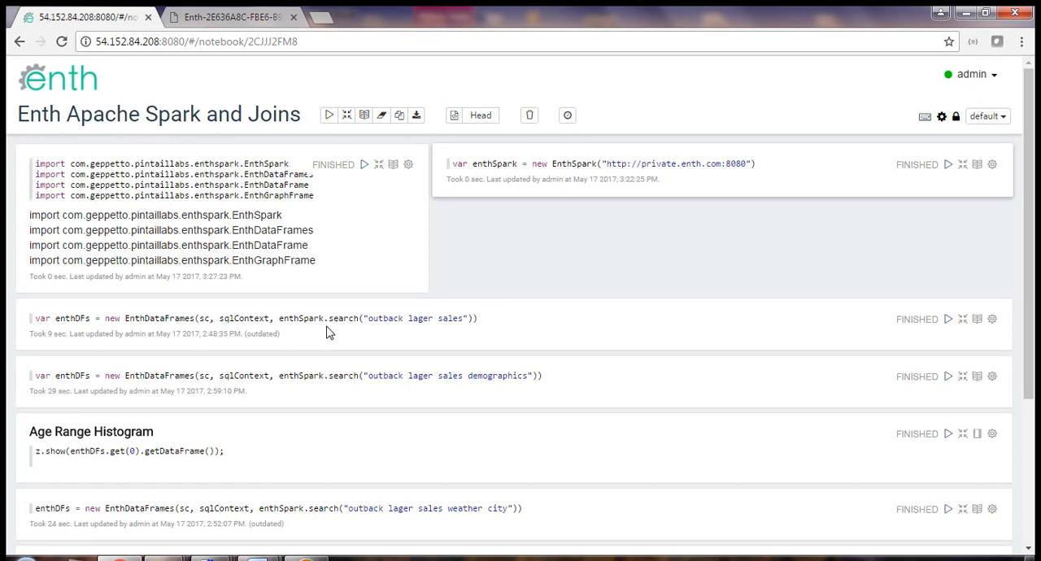
pyautogui.moveTo(362, 331)
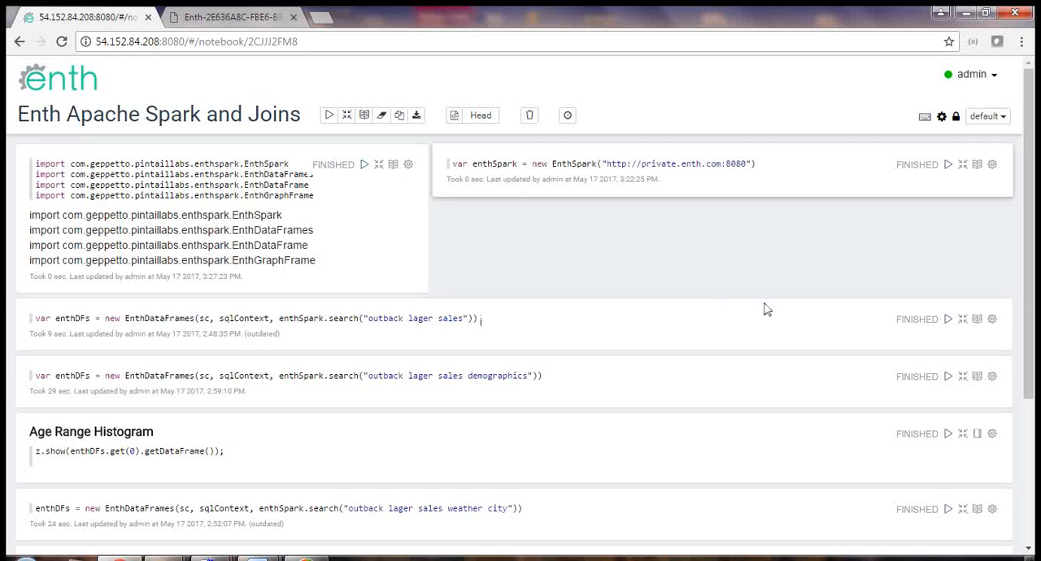
pyautogui.moveTo(948, 319)
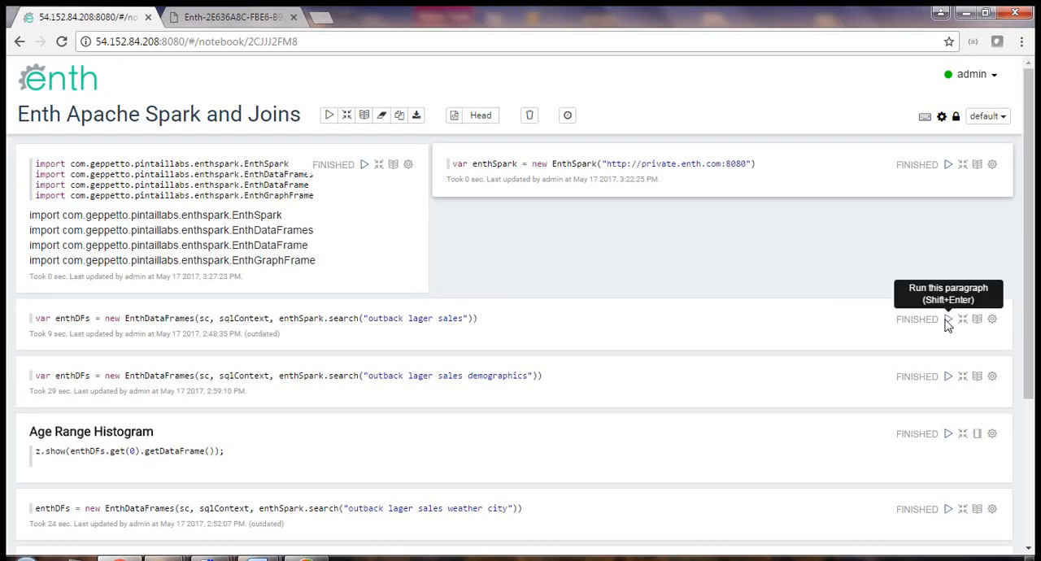
pyautogui.click(949, 318)
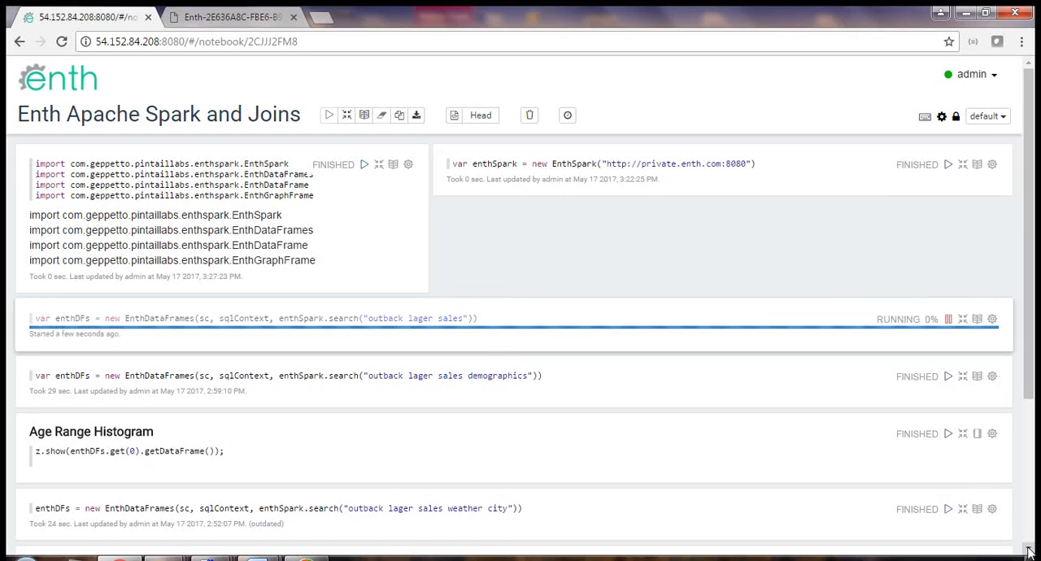
pyautogui.scroll(-3)
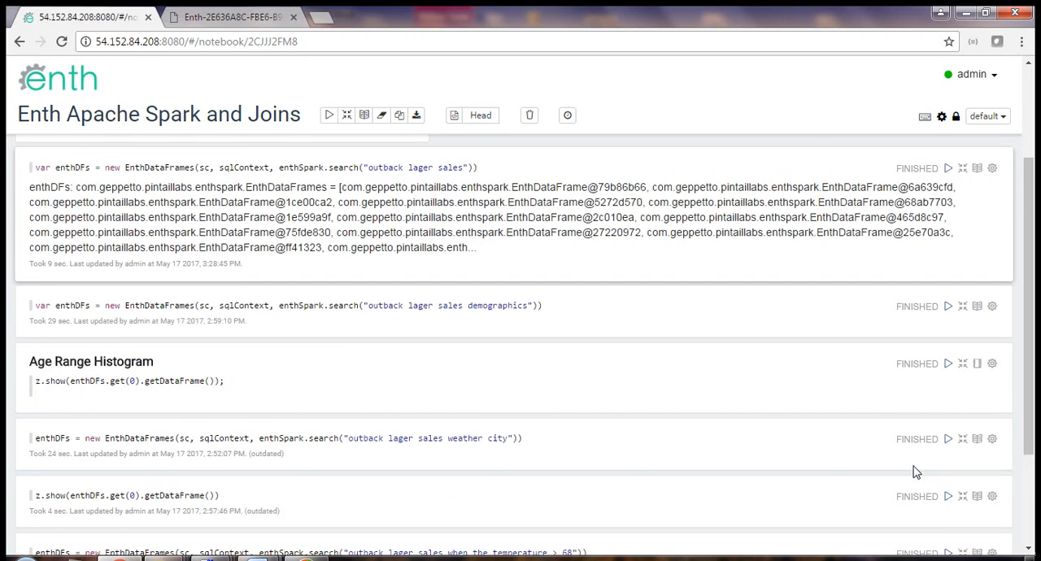
pyautogui.moveTo(949, 496)
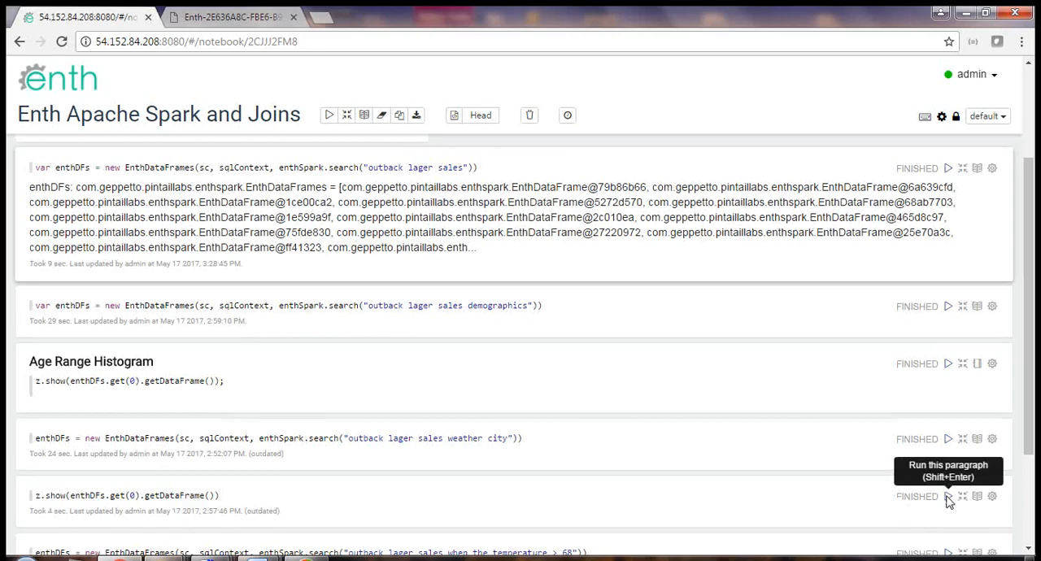
pyautogui.click(948, 497)
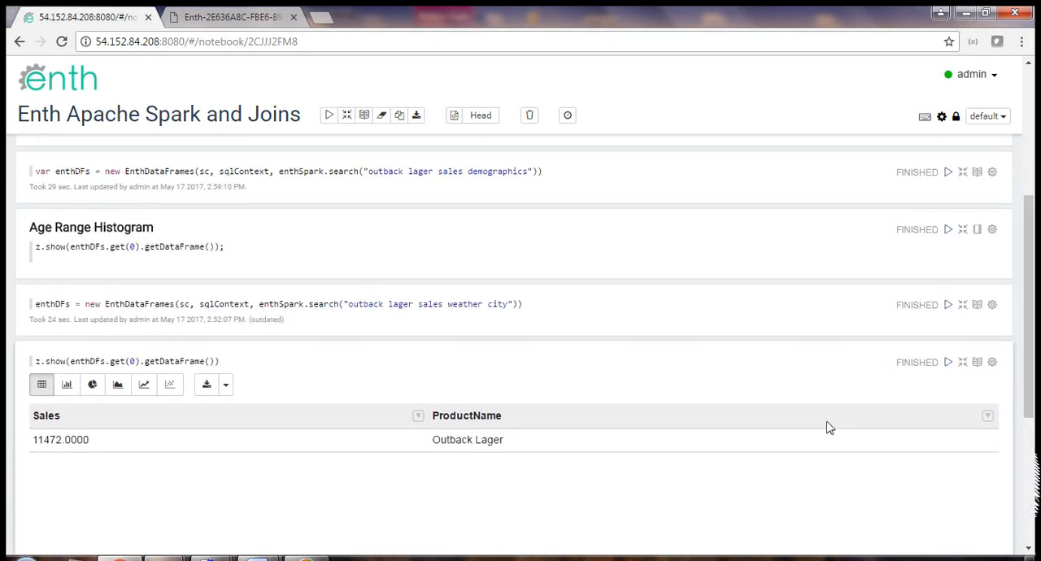
pyautogui.moveTo(618, 395)
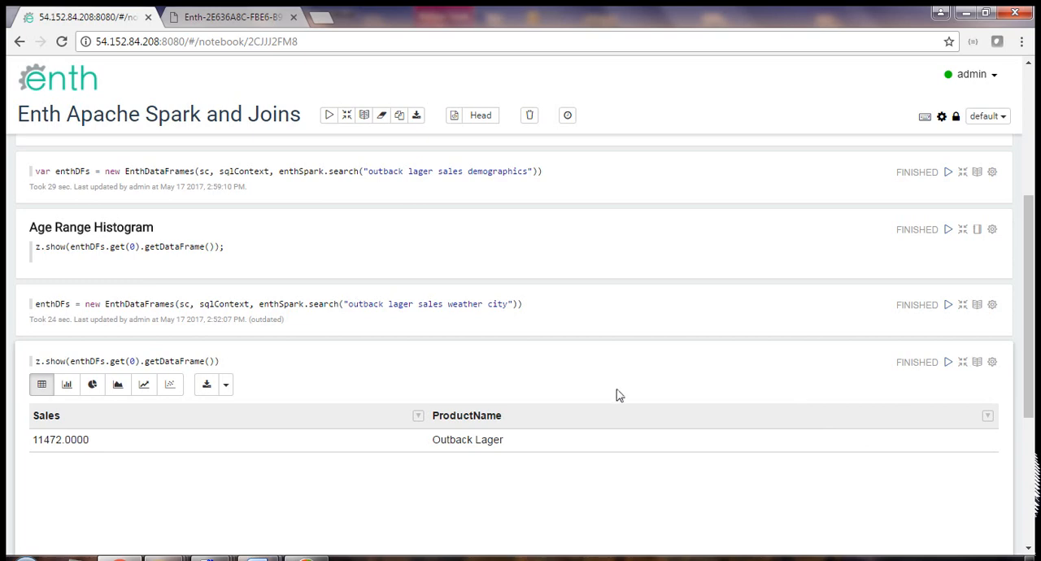
pyautogui.moveTo(36, 459)
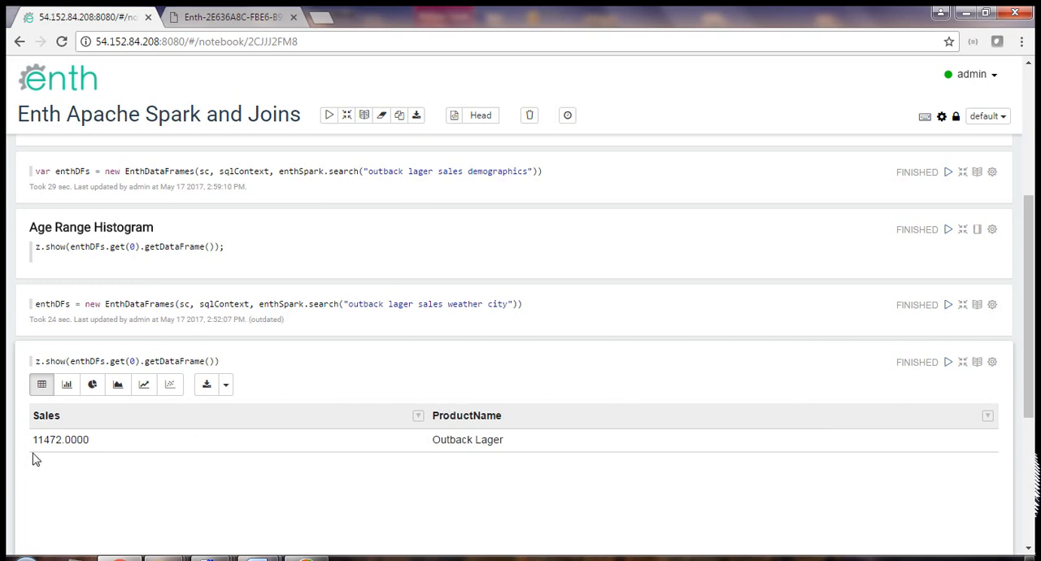
pyautogui.moveTo(48, 455)
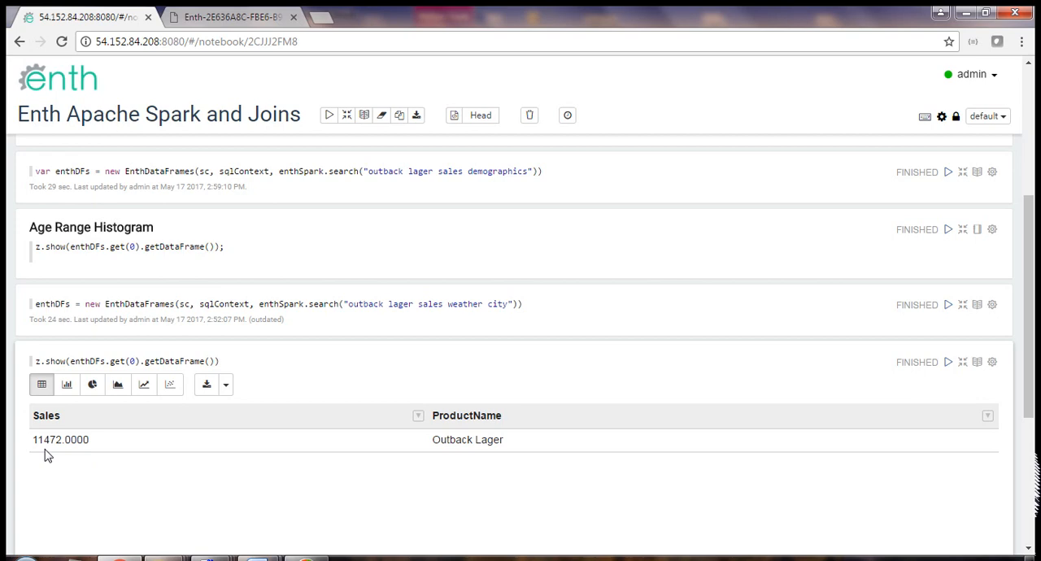
pyautogui.moveTo(499, 454)
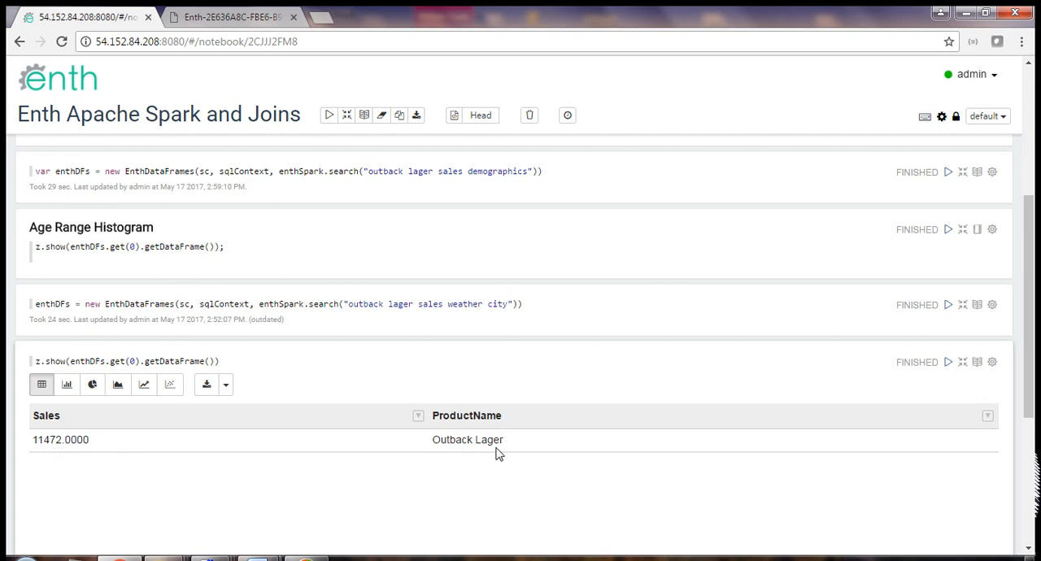
pyautogui.moveTo(486, 465)
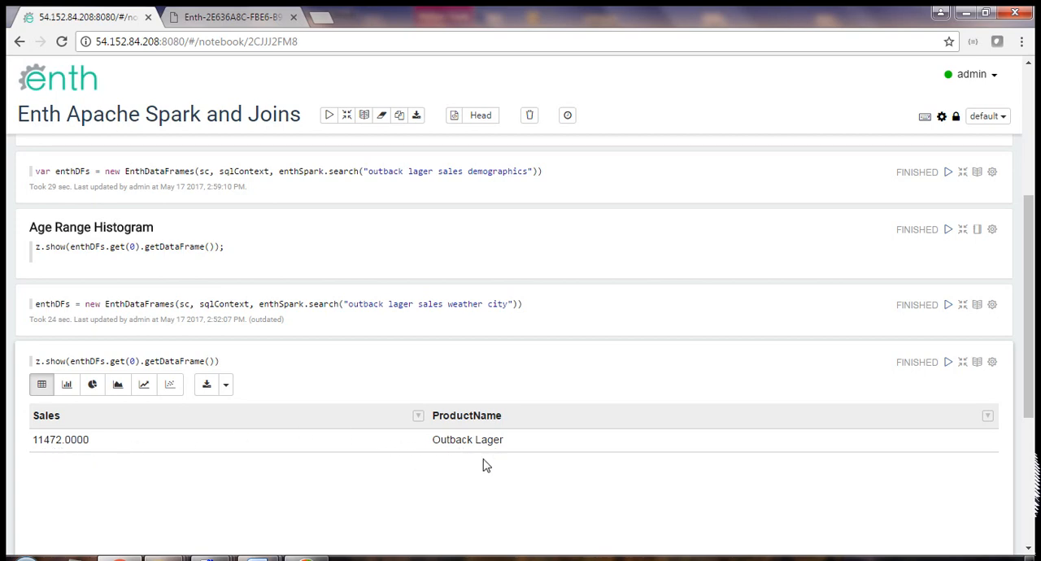
pyautogui.moveTo(491, 455)
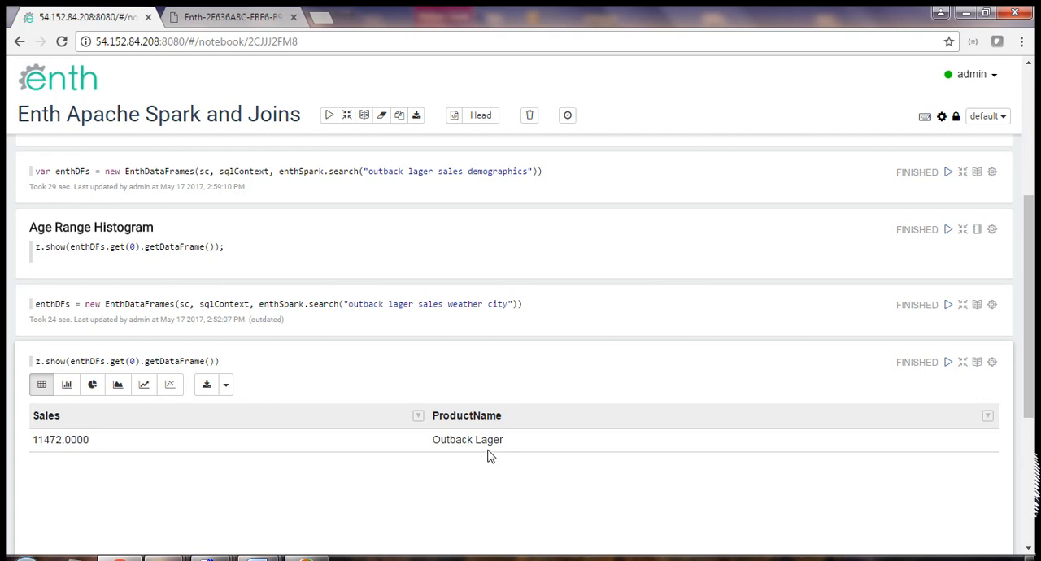
pyautogui.moveTo(657, 408)
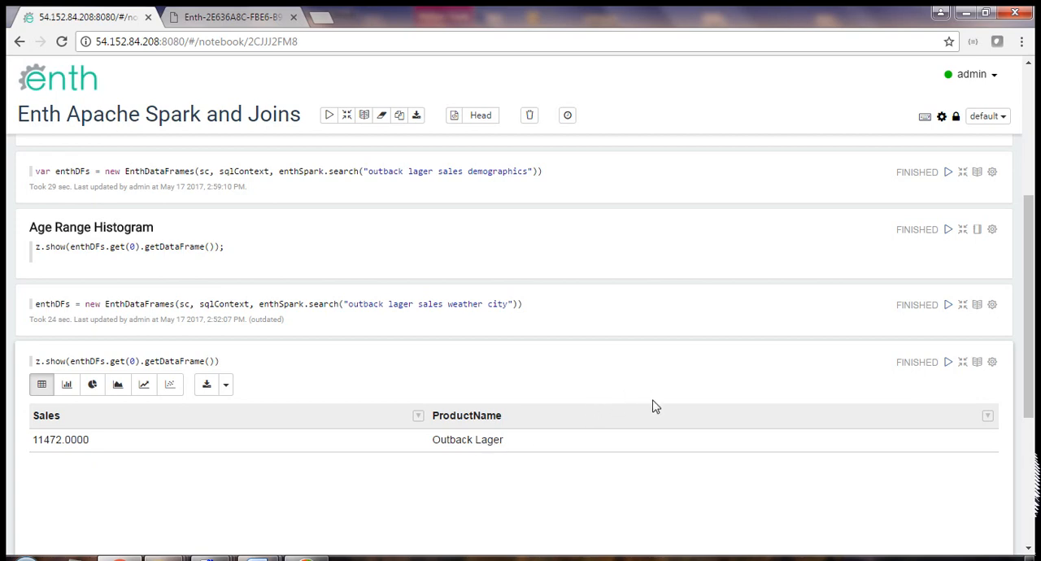
pyautogui.moveTo(948, 171)
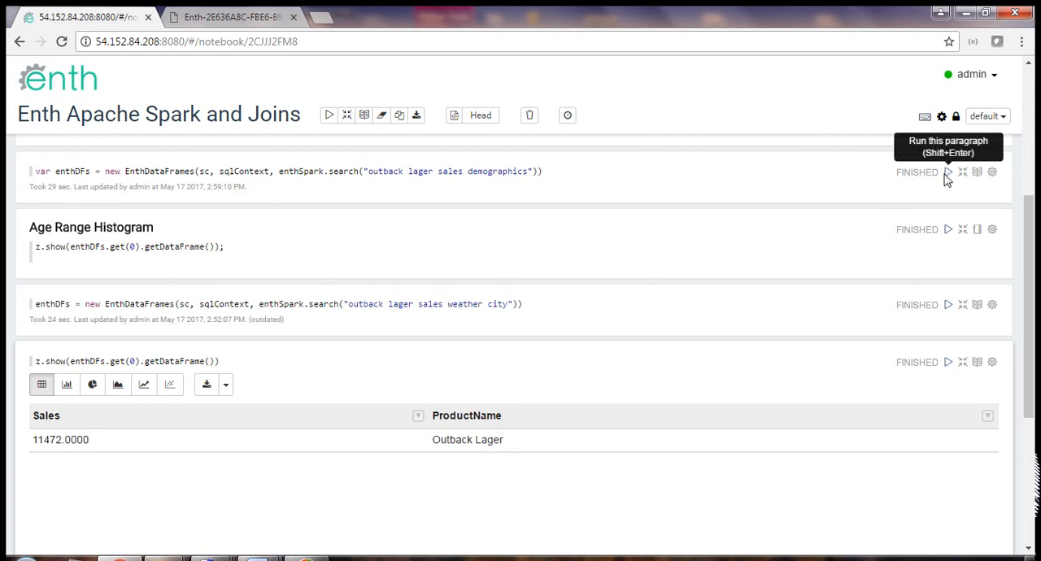
# Rerun the 'outback lager sales demographics' search paragraph.
pyautogui.click(949, 172)
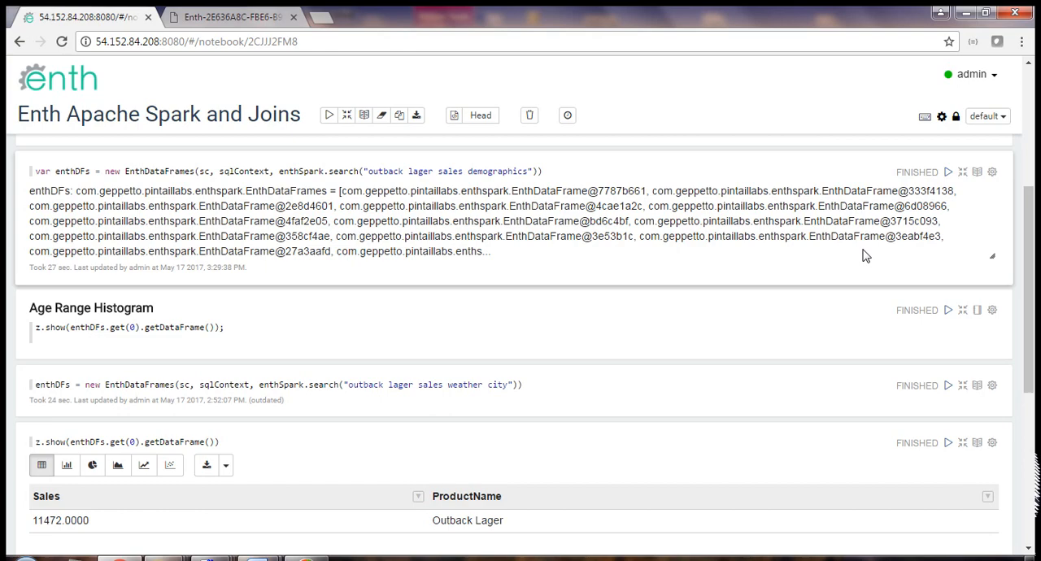
pyautogui.moveTo(949, 443)
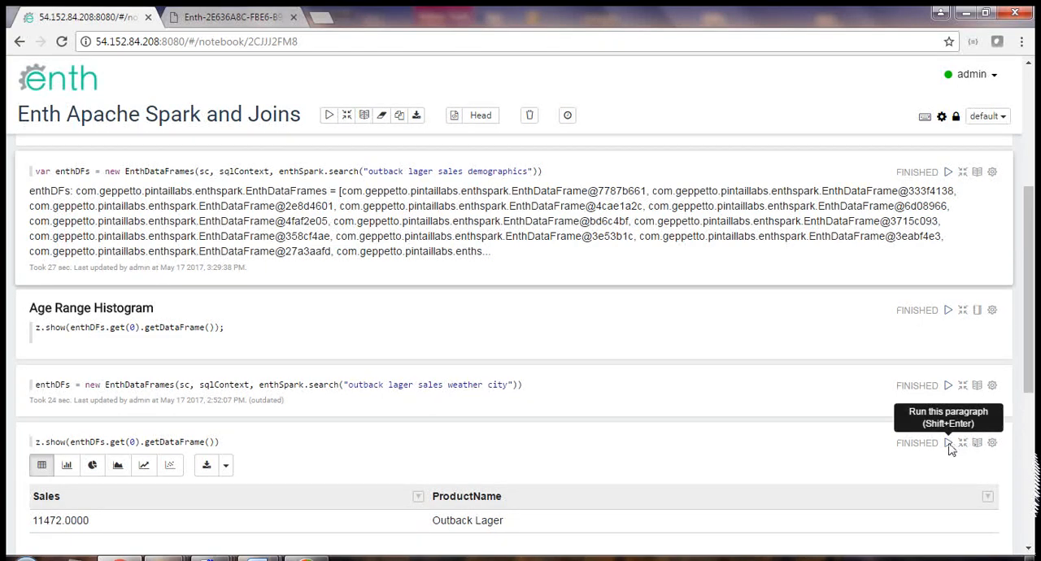
# Redisplay the demographics table: sales 315, population 182947, median age 33.8.
pyautogui.click(949, 443)
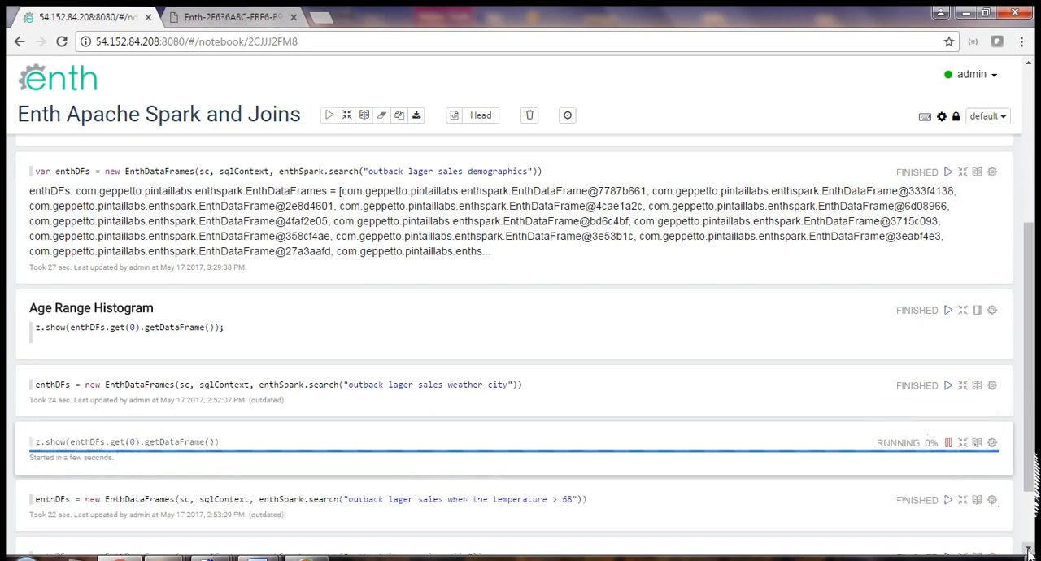
pyautogui.scroll(-3)
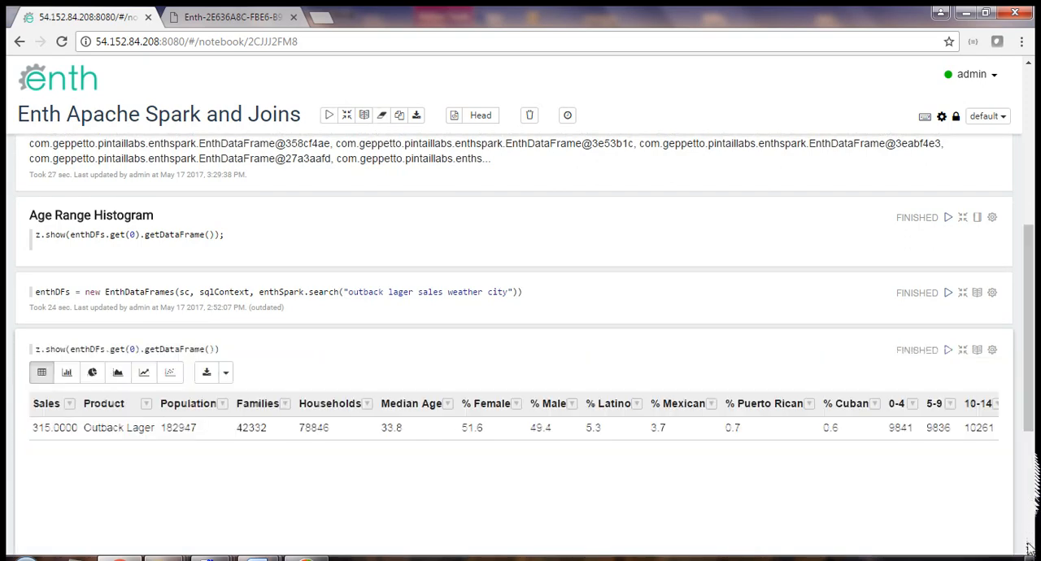
pyautogui.scroll(-3)
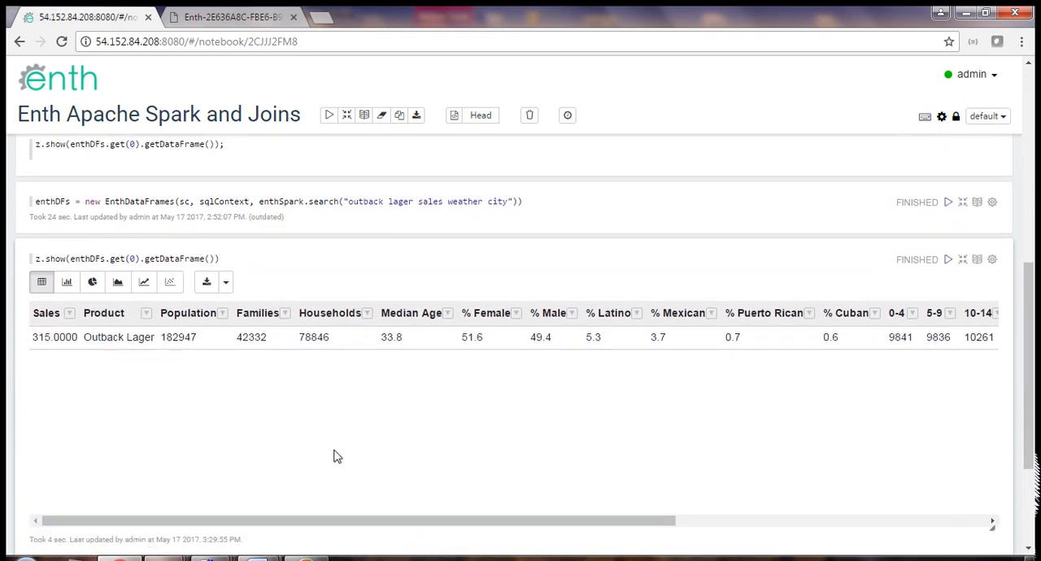
pyautogui.moveTo(126, 370)
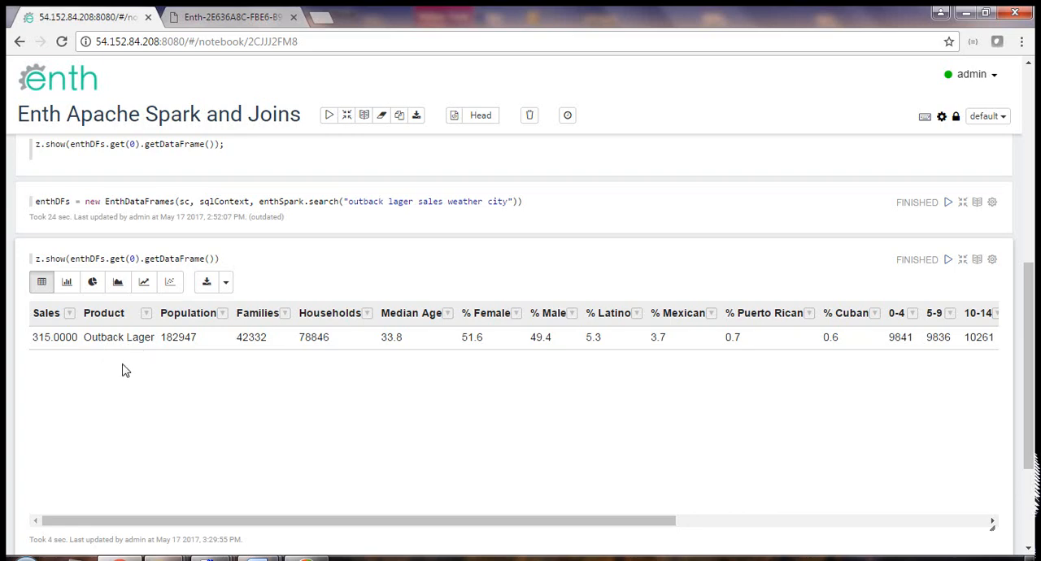
pyautogui.moveTo(786, 371)
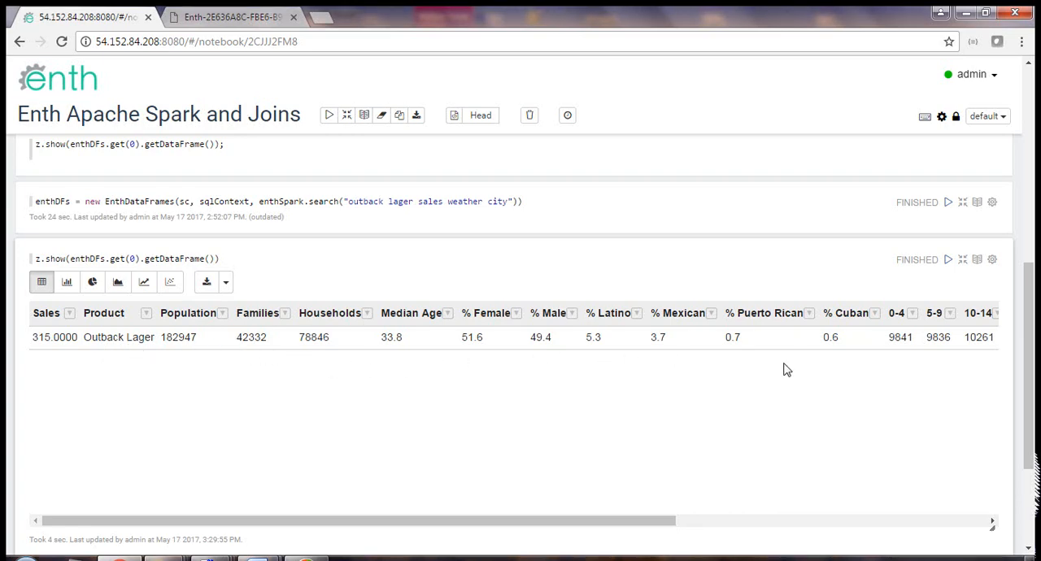
pyautogui.moveTo(84, 374)
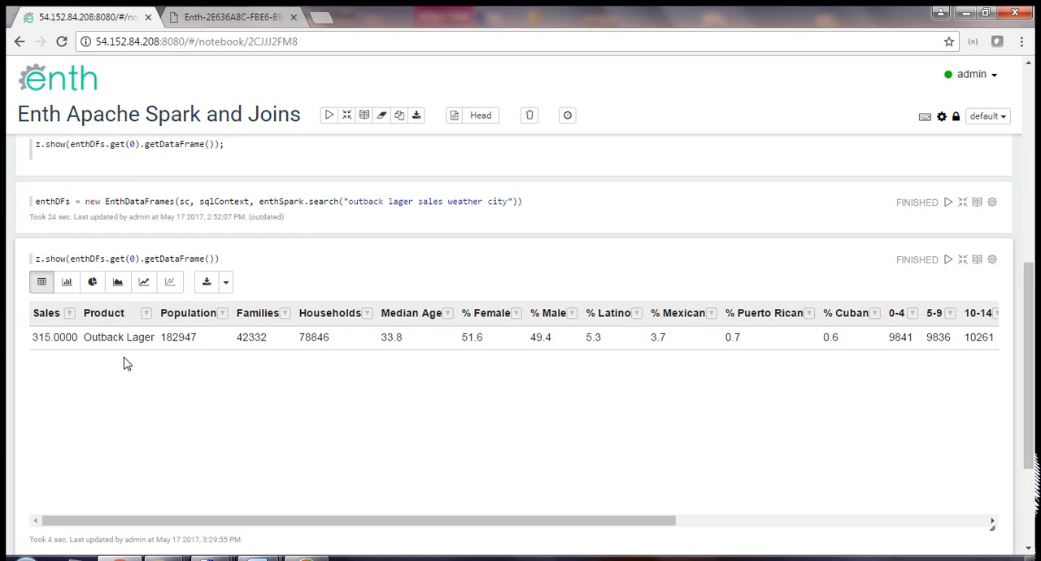
pyautogui.moveTo(456, 374)
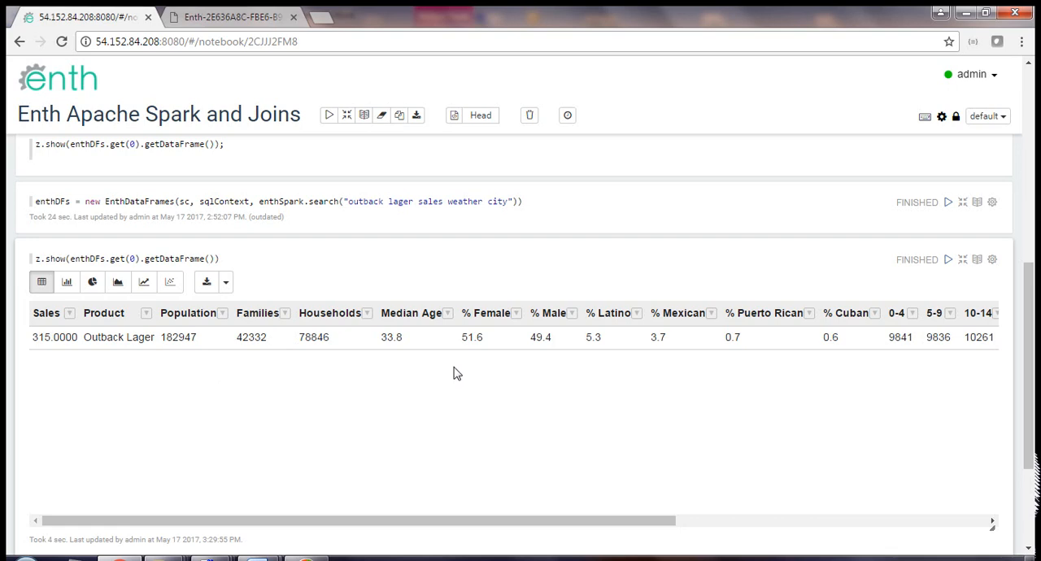
pyautogui.moveTo(434, 371)
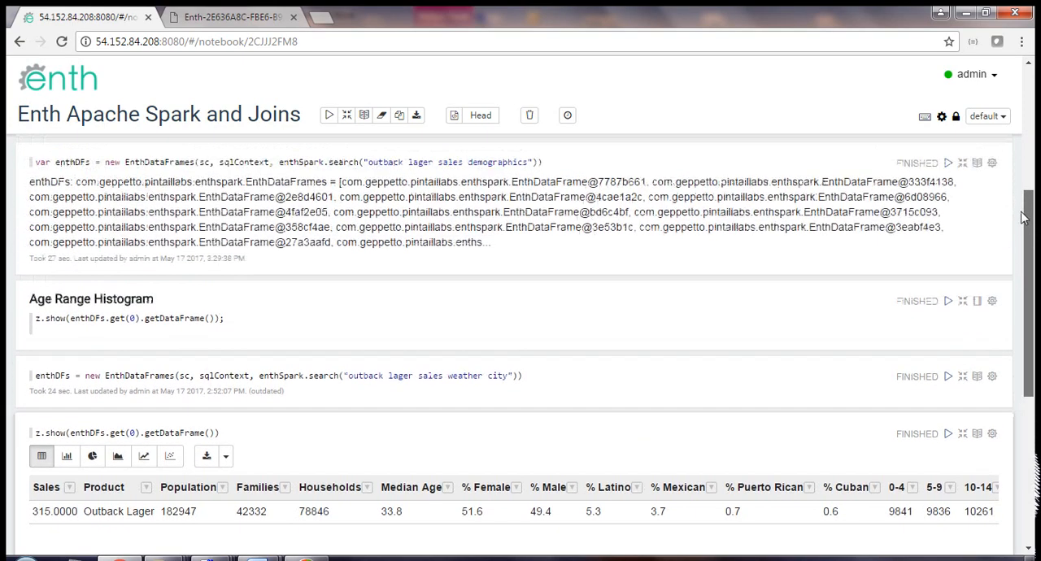
pyautogui.scroll(-3)
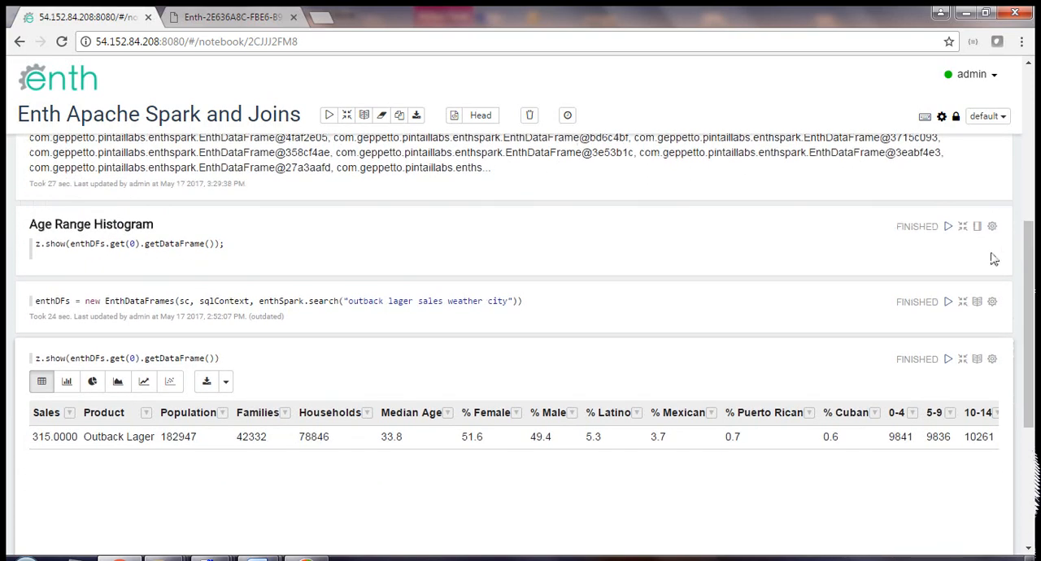
# Rerun the Age Range Histogram, peaking at 29,548 for ages 25-34.
pyautogui.click(66, 277)
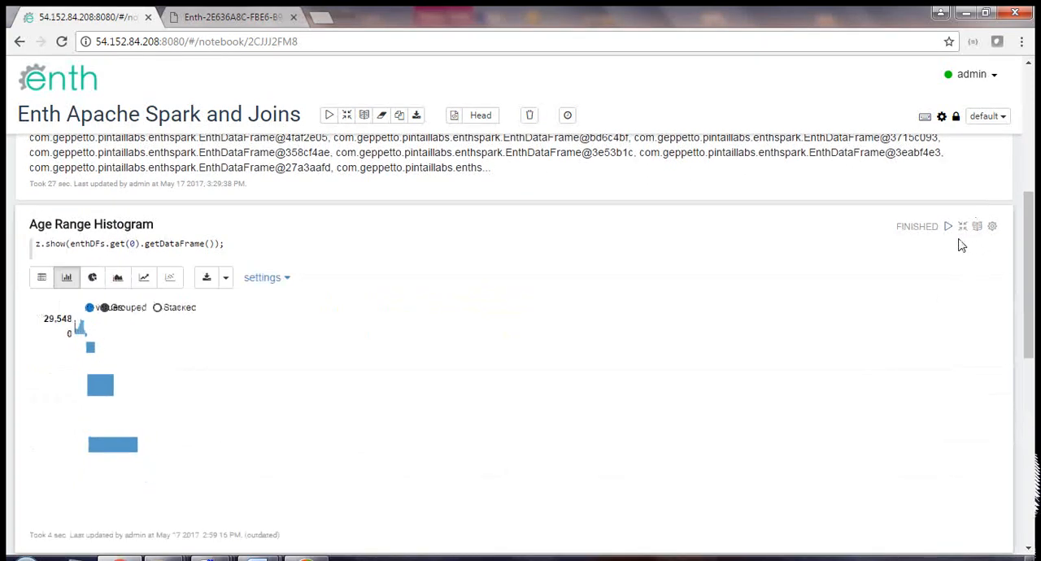
pyautogui.moveTo(948, 226)
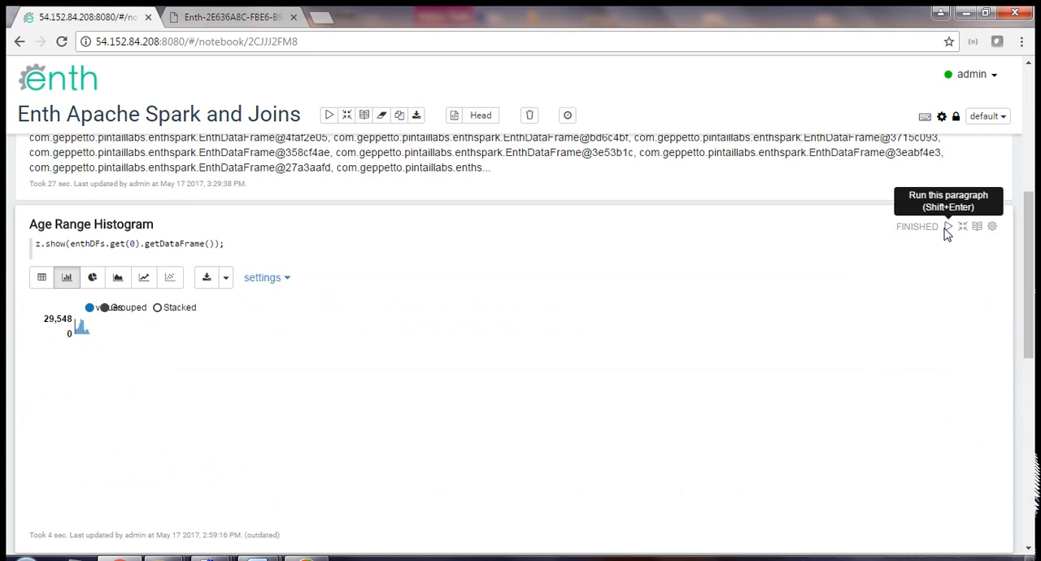
pyautogui.click(948, 226)
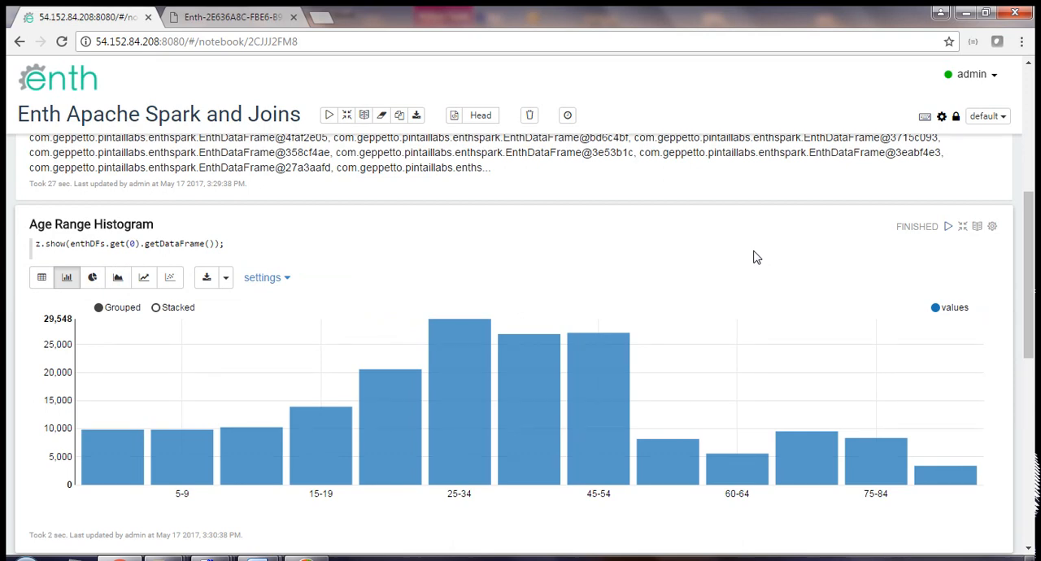
pyautogui.moveTo(423, 283)
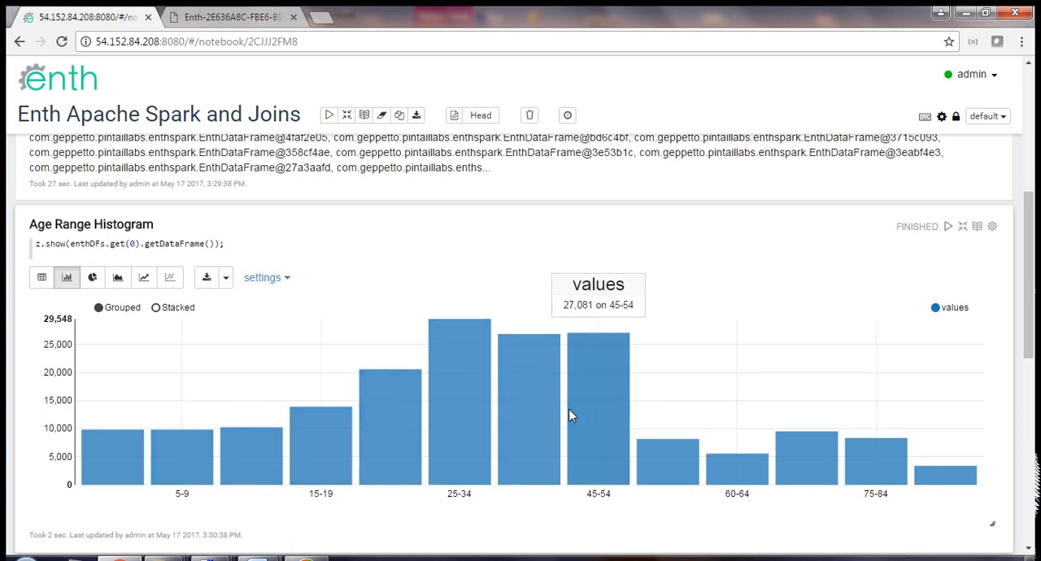
pyautogui.moveTo(459, 383)
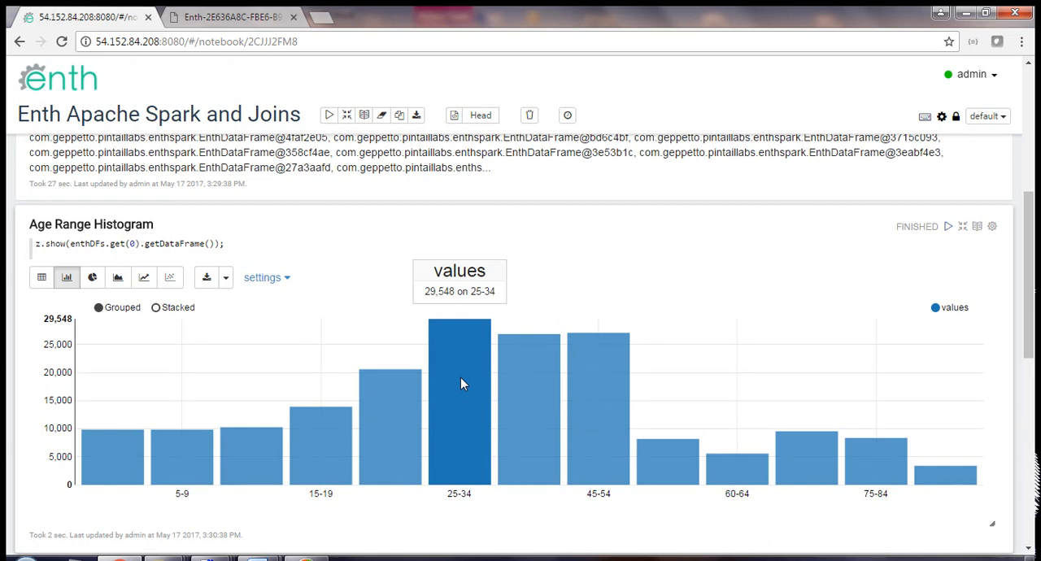
pyautogui.moveTo(893, 361)
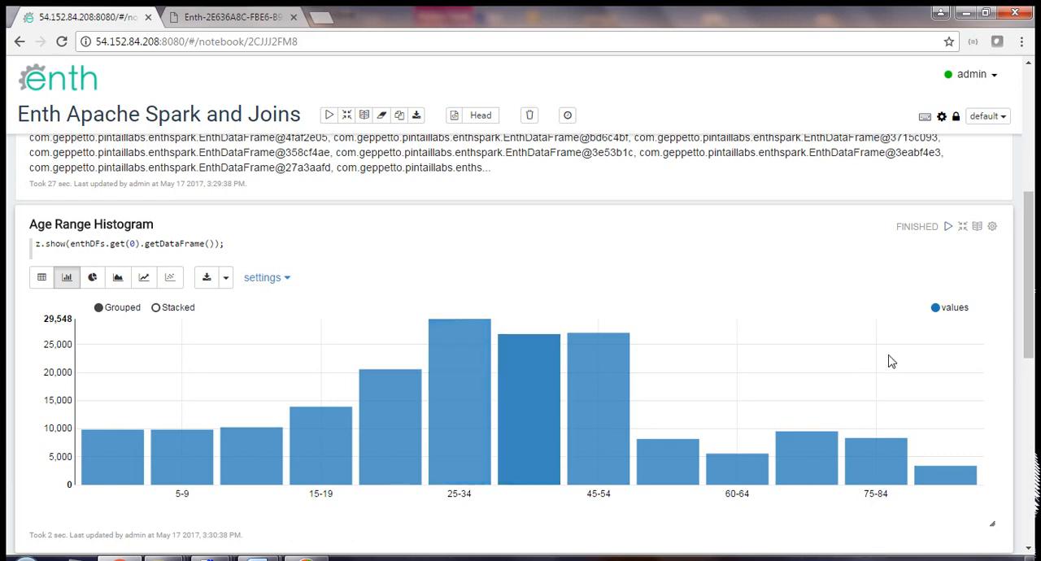
pyautogui.scroll(-3)
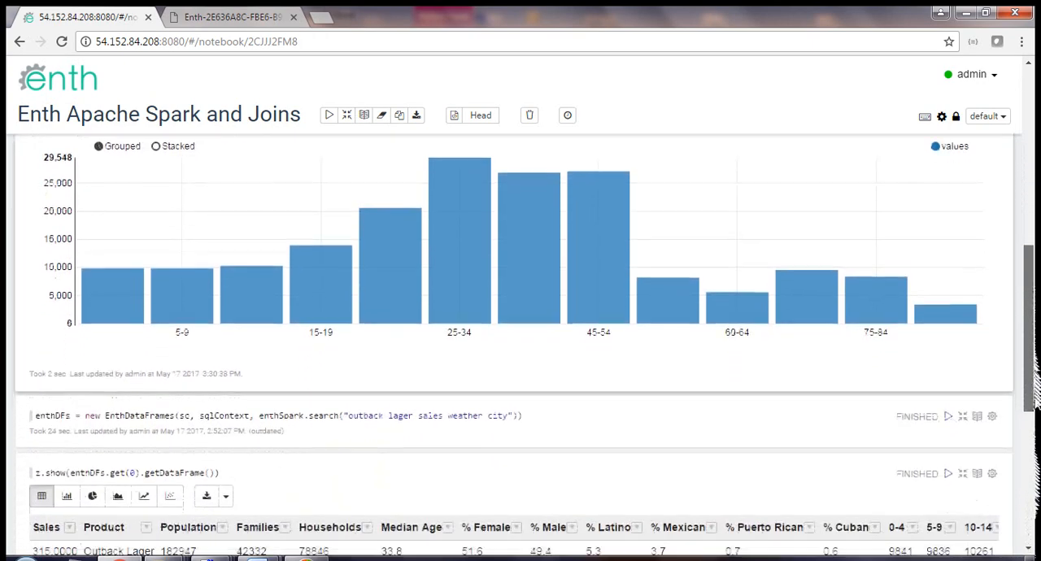
# Run 'outback lager sales weather' and show sales 8310 with weather columns.
pyautogui.scroll(-3)
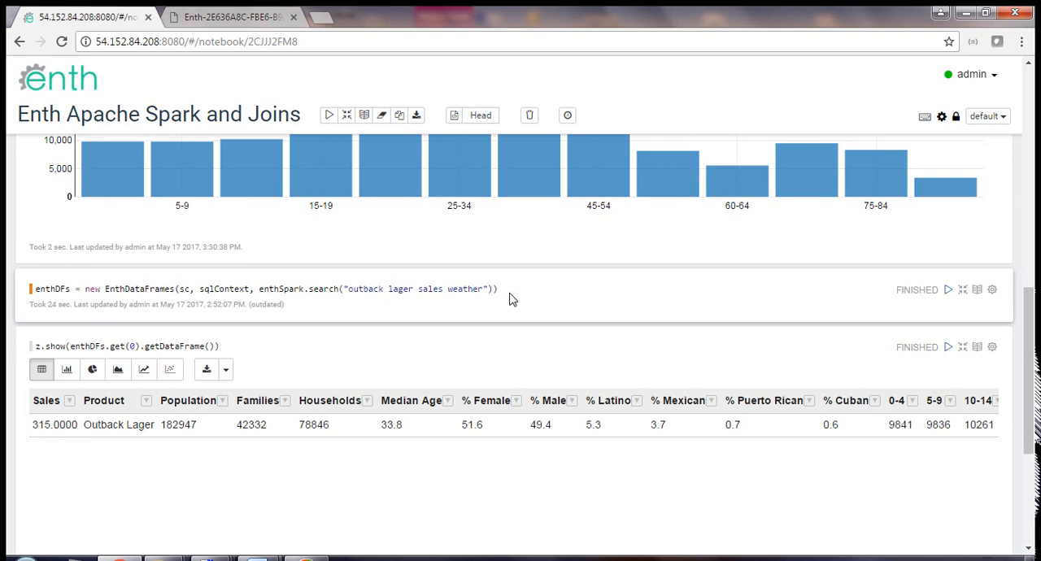
pyautogui.moveTo(849, 315)
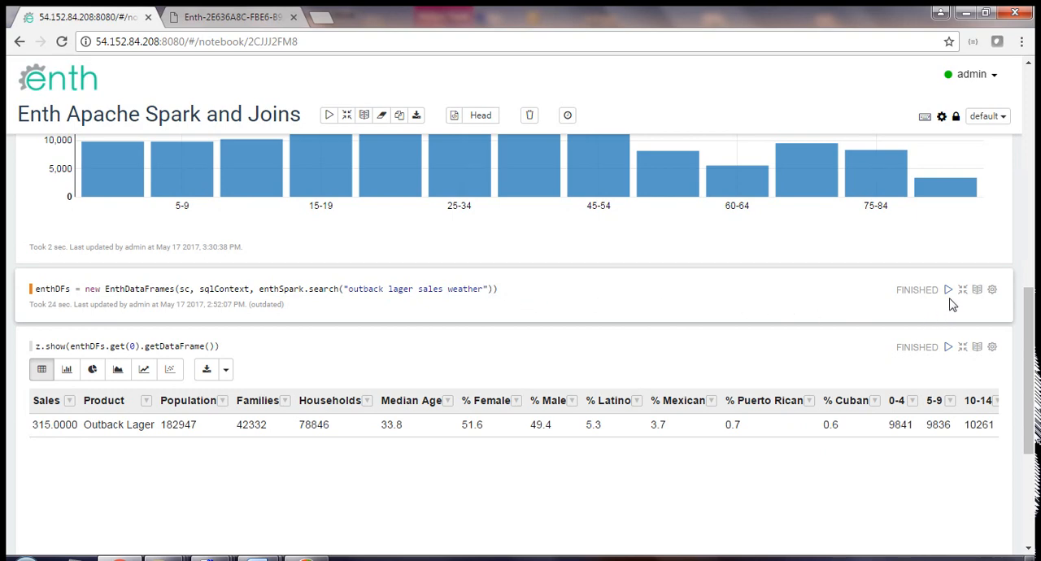
pyautogui.click(947, 290)
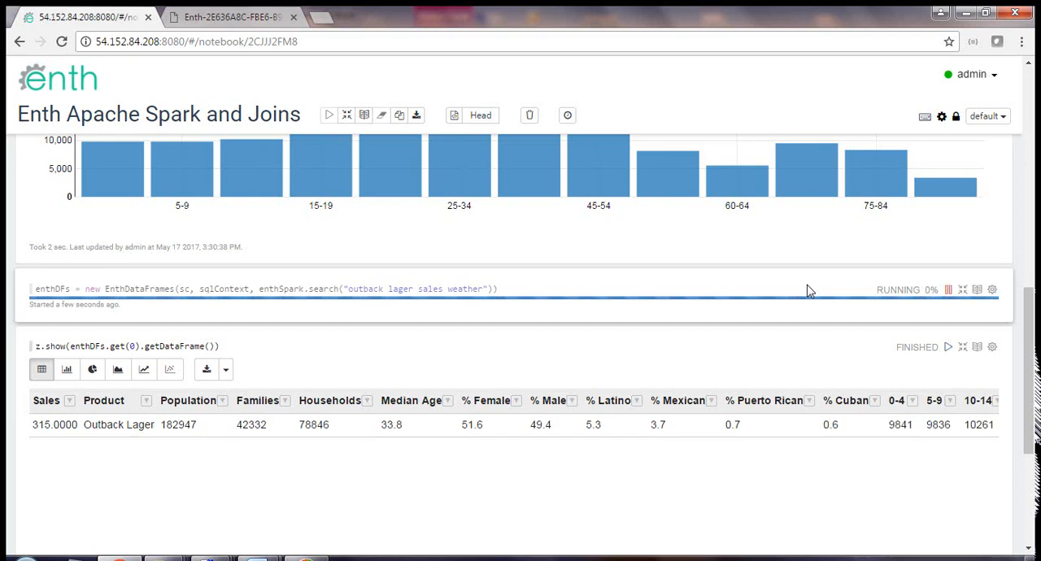
pyautogui.moveTo(854, 362)
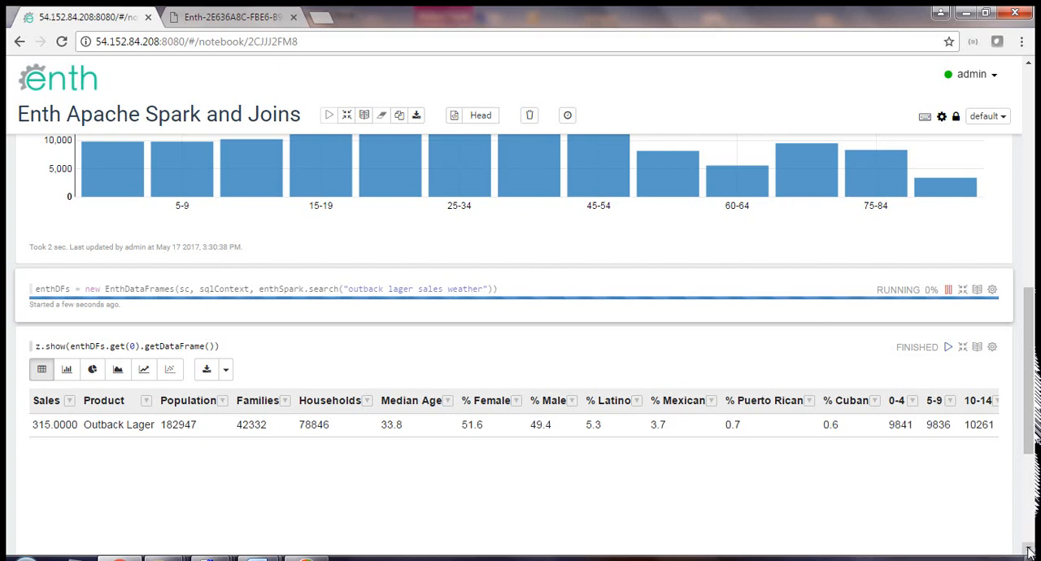
pyautogui.scroll(-3)
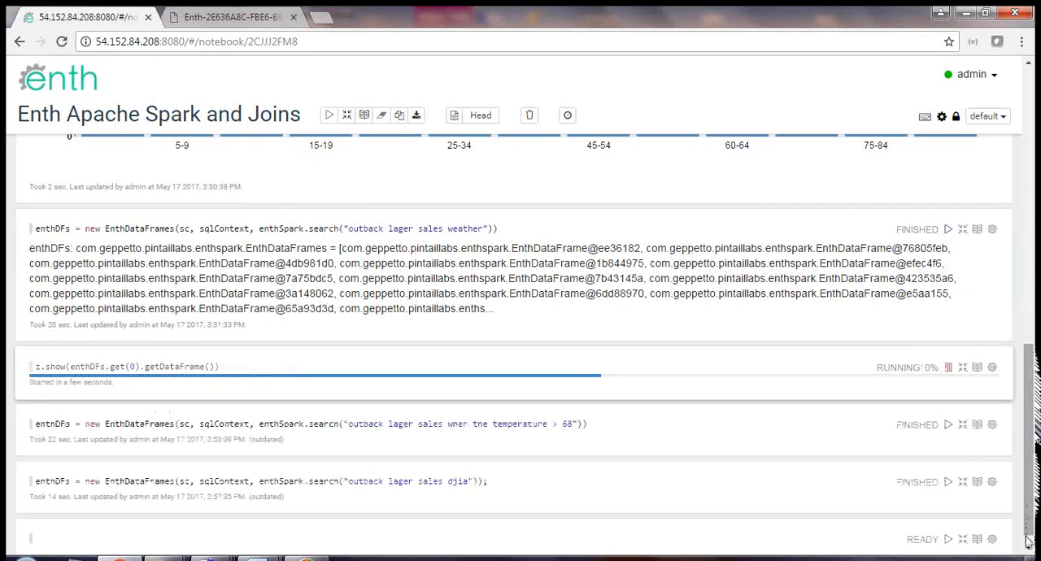
pyautogui.scroll(-3)
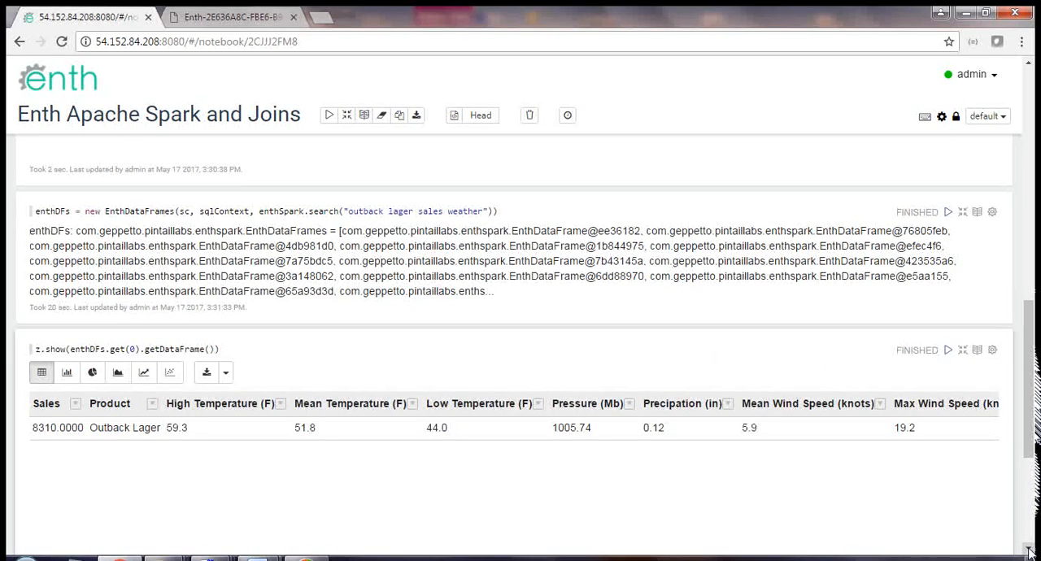
pyautogui.scroll(-3)
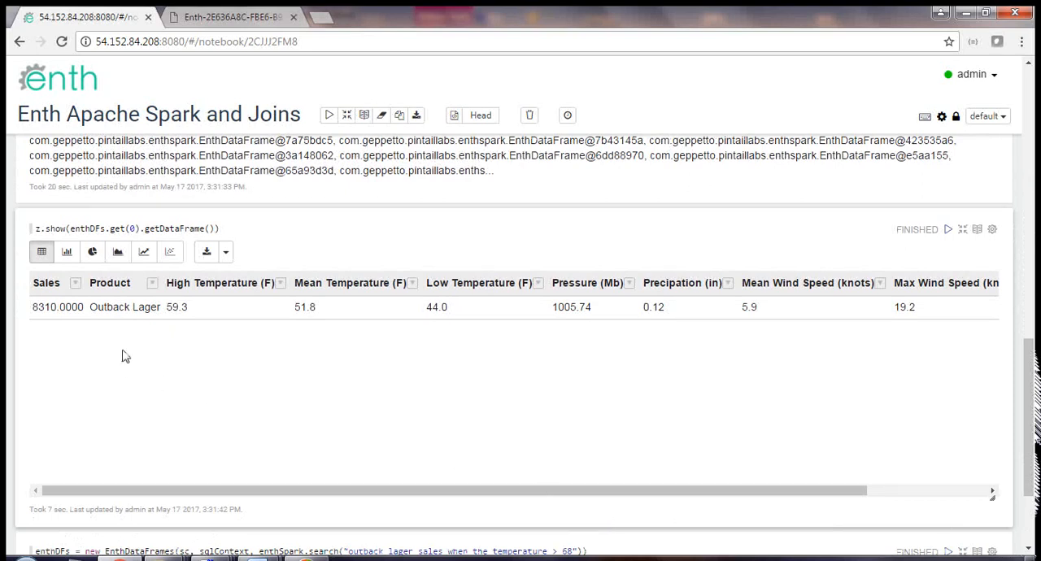
pyautogui.moveTo(188, 325)
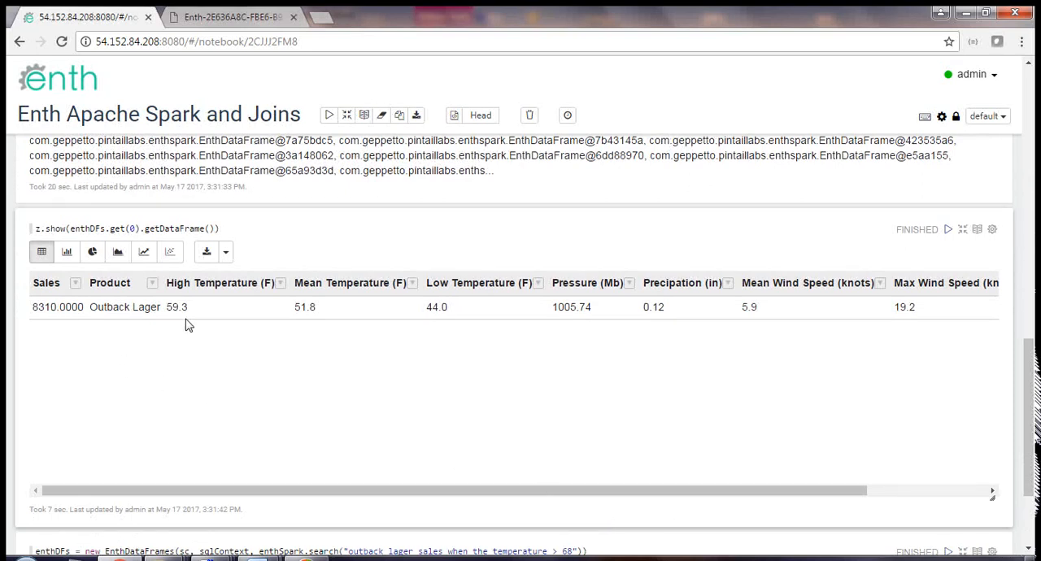
pyautogui.moveTo(421, 339)
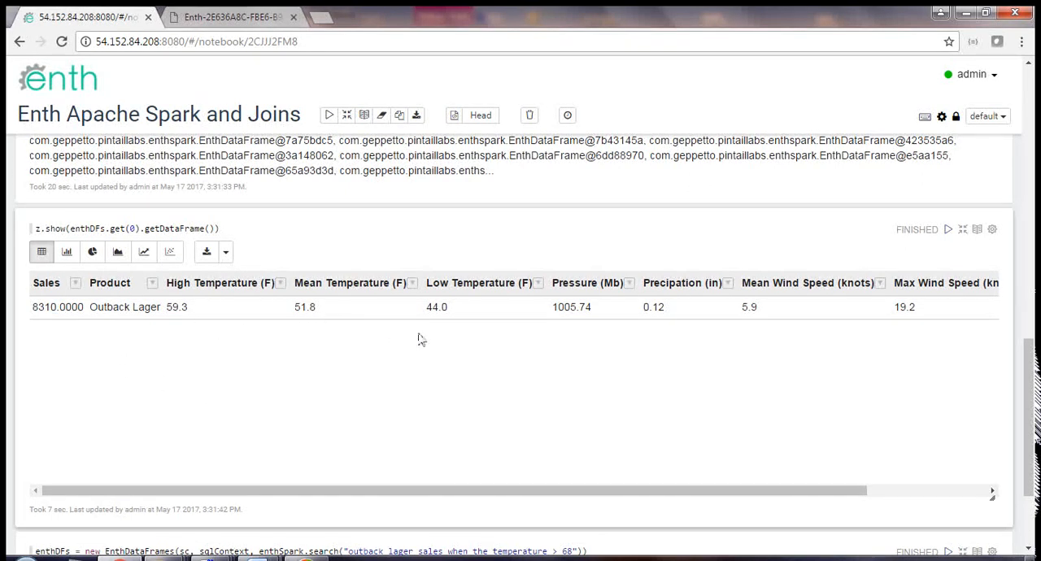
pyautogui.moveTo(582, 321)
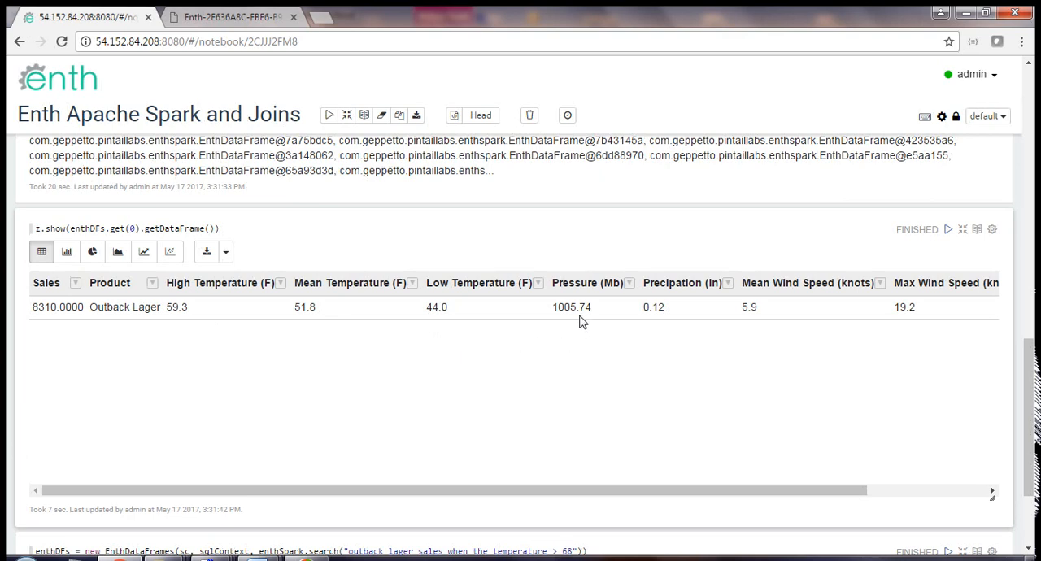
pyautogui.moveTo(764, 326)
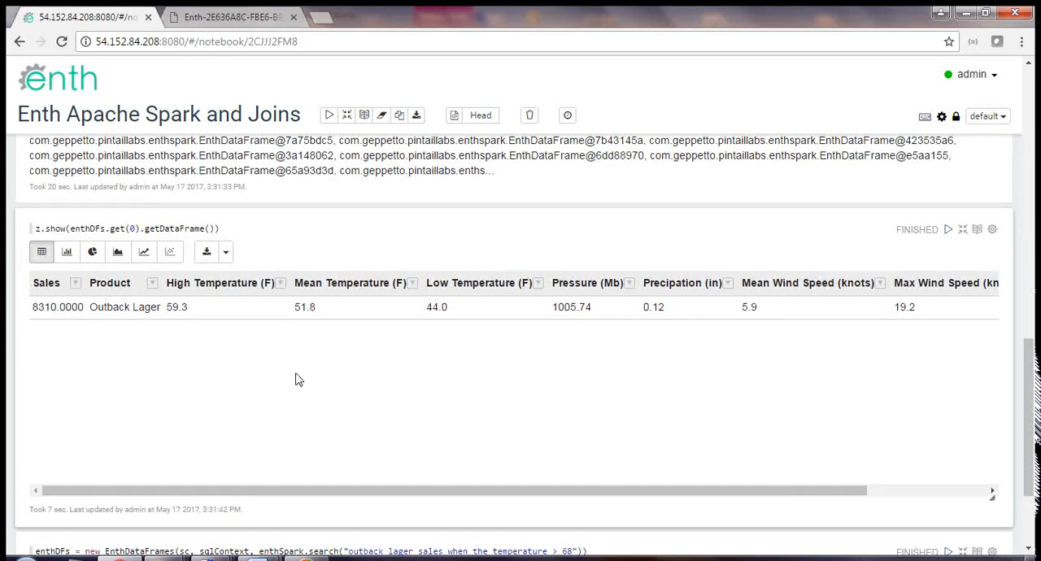
pyautogui.moveTo(330, 389)
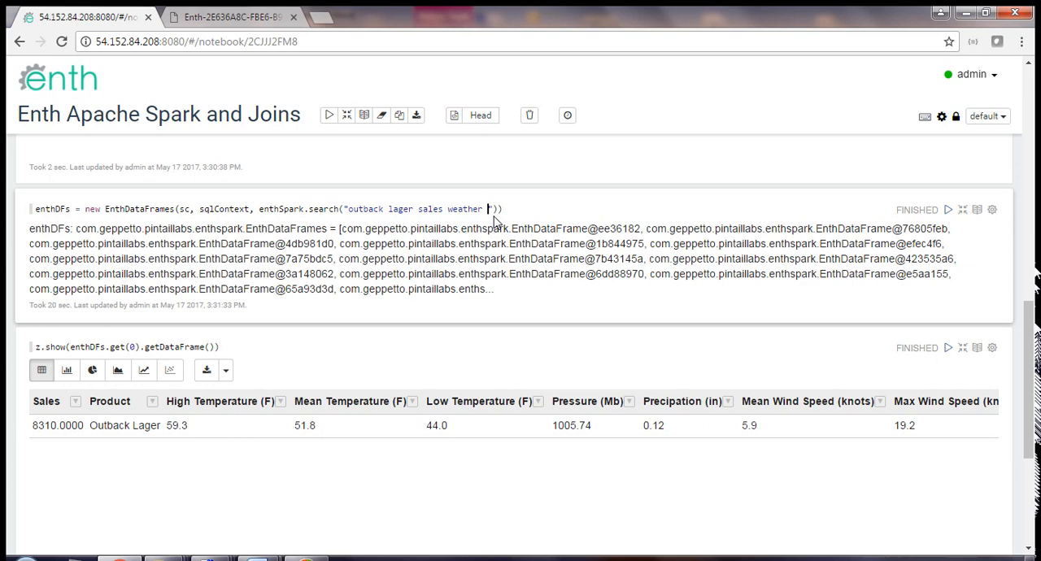
# Extend the search to 'outback lager sales weather city' and show per-city results.
pyautogui.write('city')
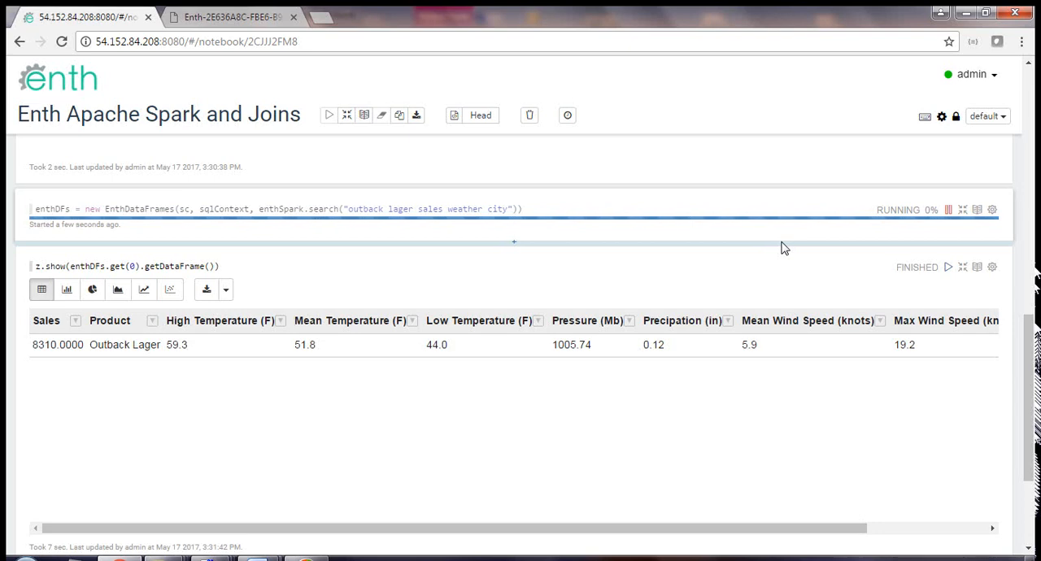
pyautogui.moveTo(773, 269)
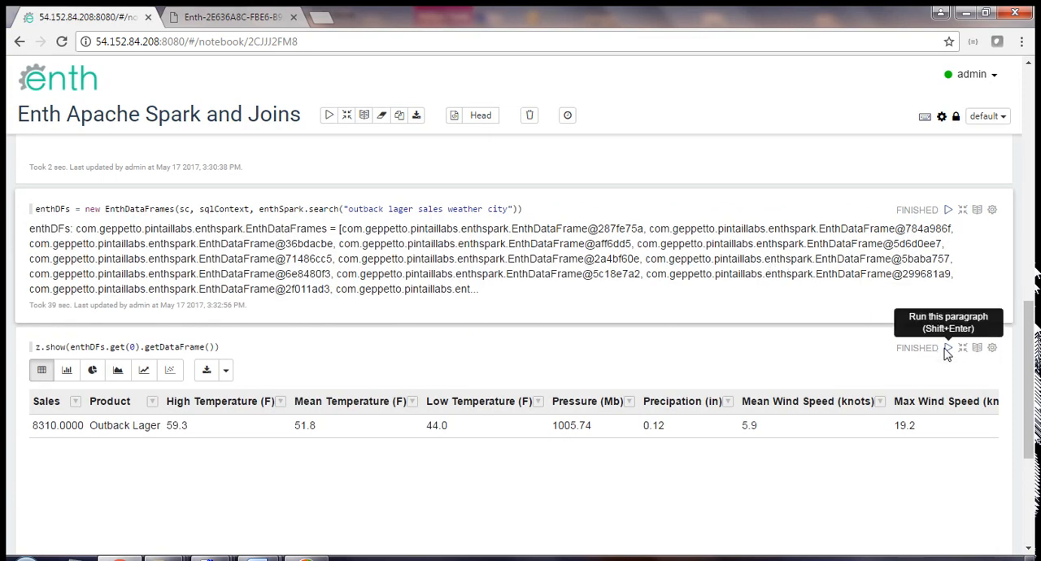
pyautogui.click(948, 349)
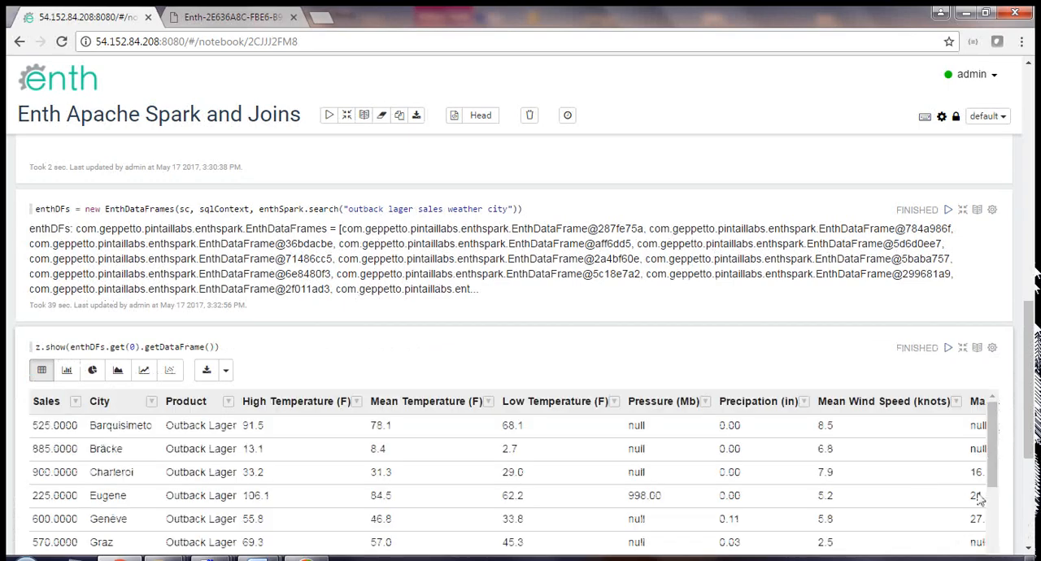
pyautogui.scroll(-3)
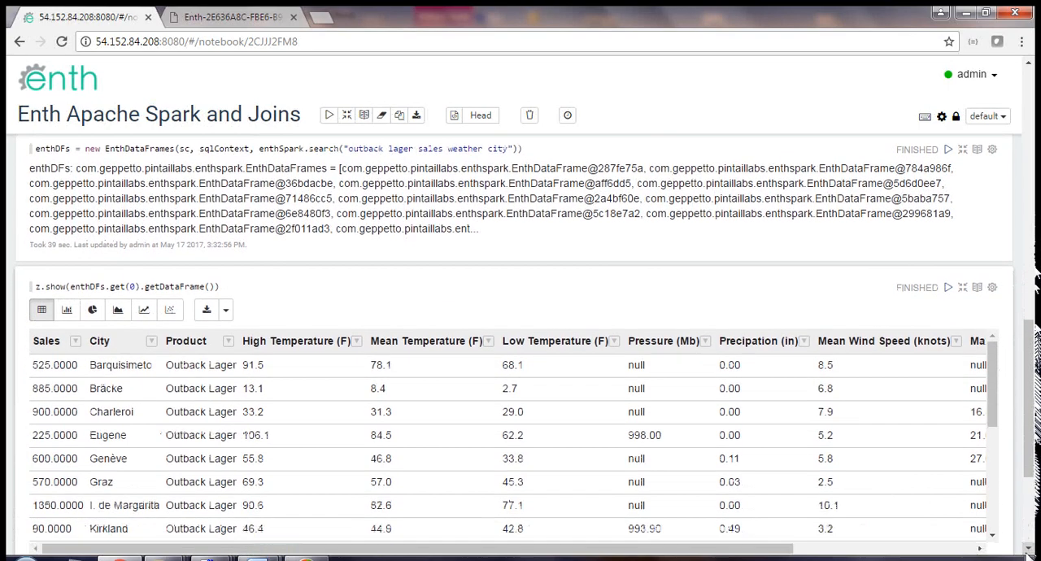
pyautogui.scroll(-3)
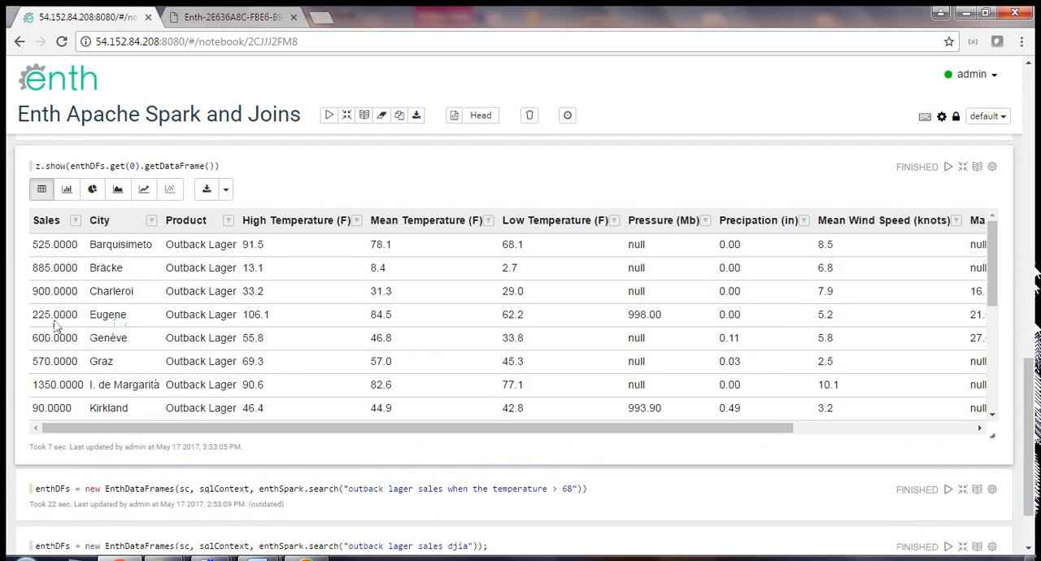
pyautogui.moveTo(126, 320)
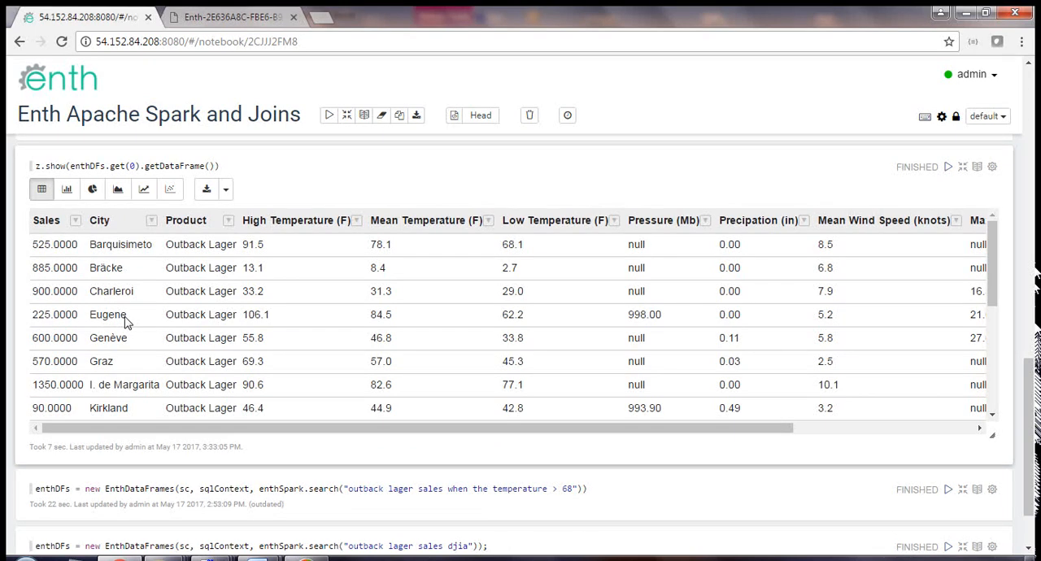
pyautogui.moveTo(79, 323)
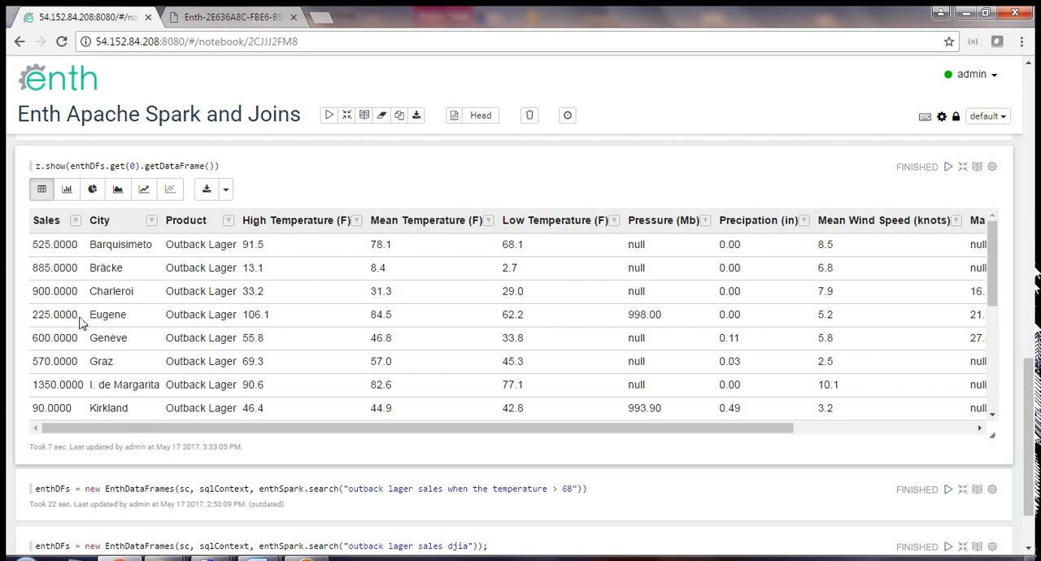
pyautogui.moveTo(234, 384)
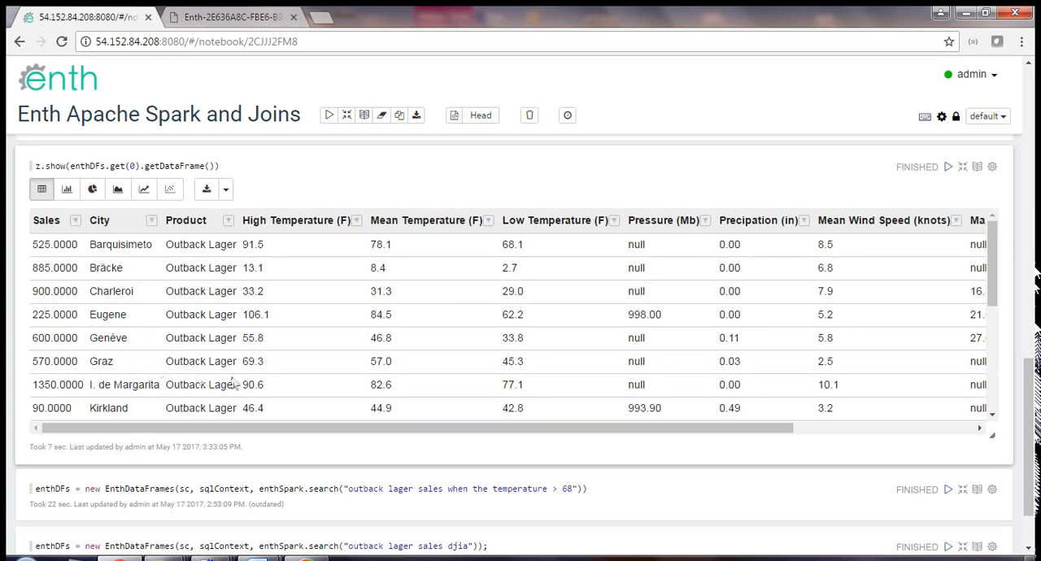
pyautogui.moveTo(993, 417)
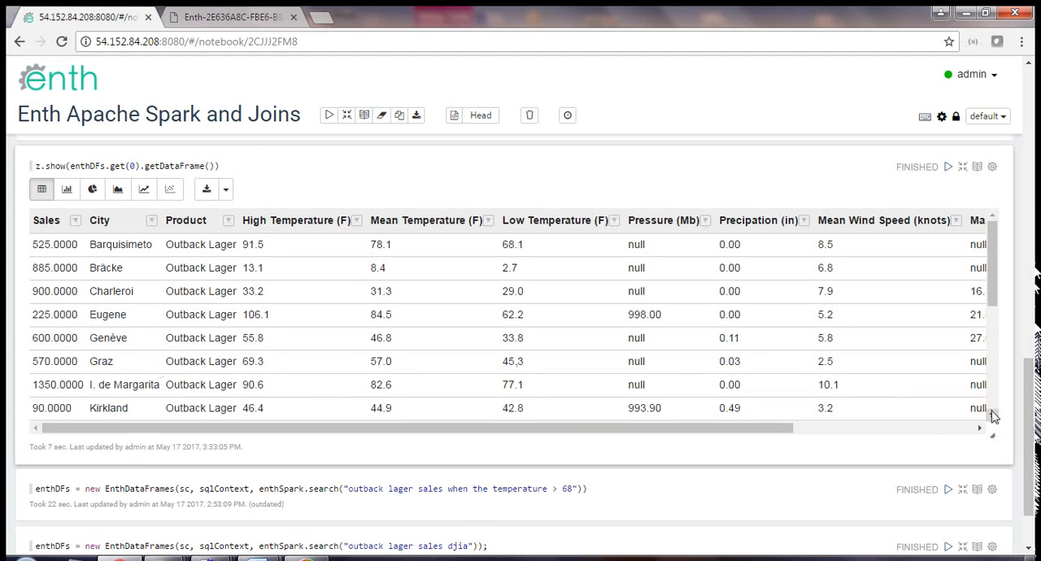
pyautogui.scroll(-3)
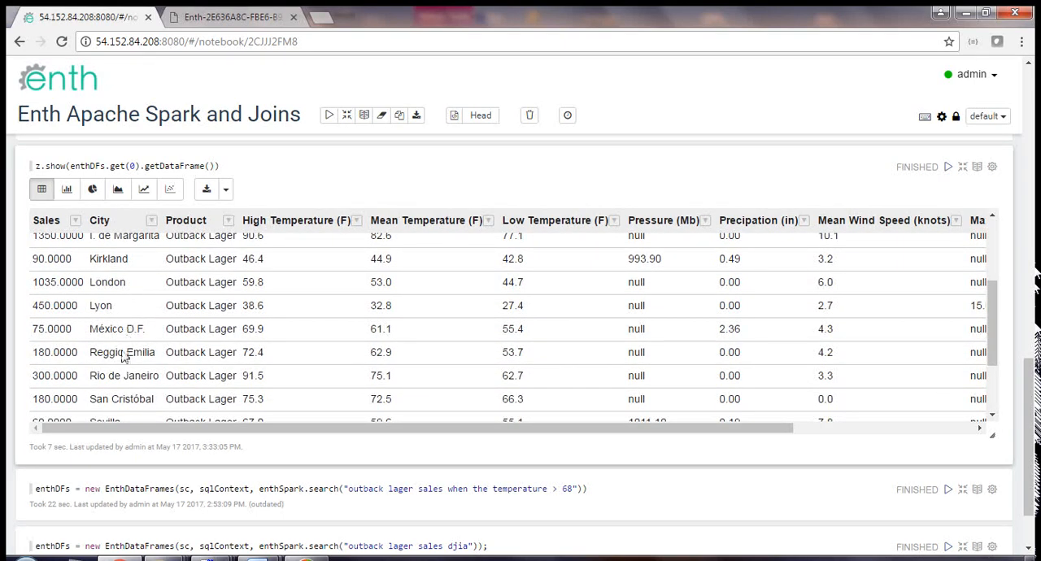
pyautogui.moveTo(133, 393)
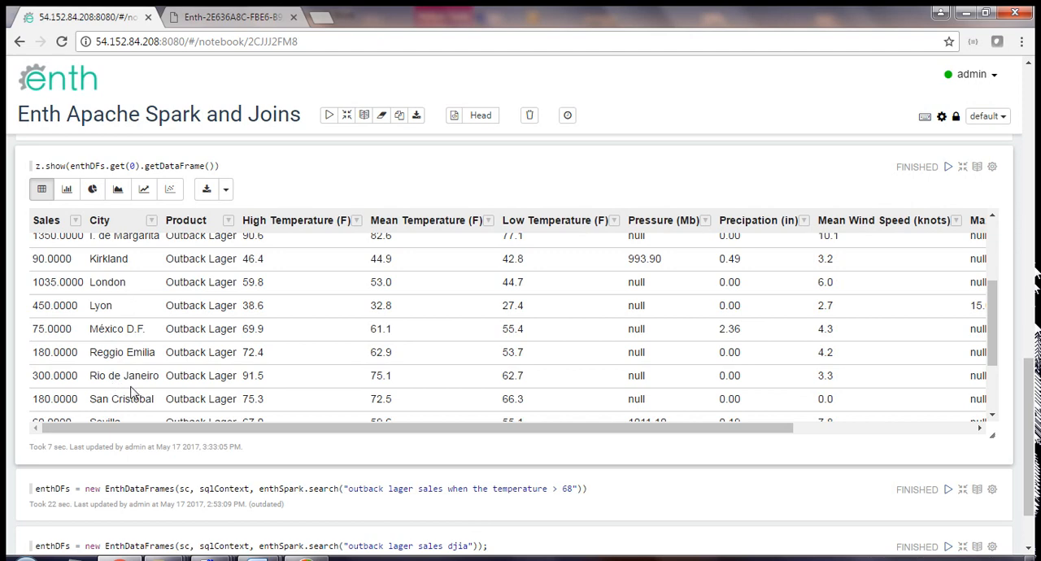
pyautogui.moveTo(502, 375)
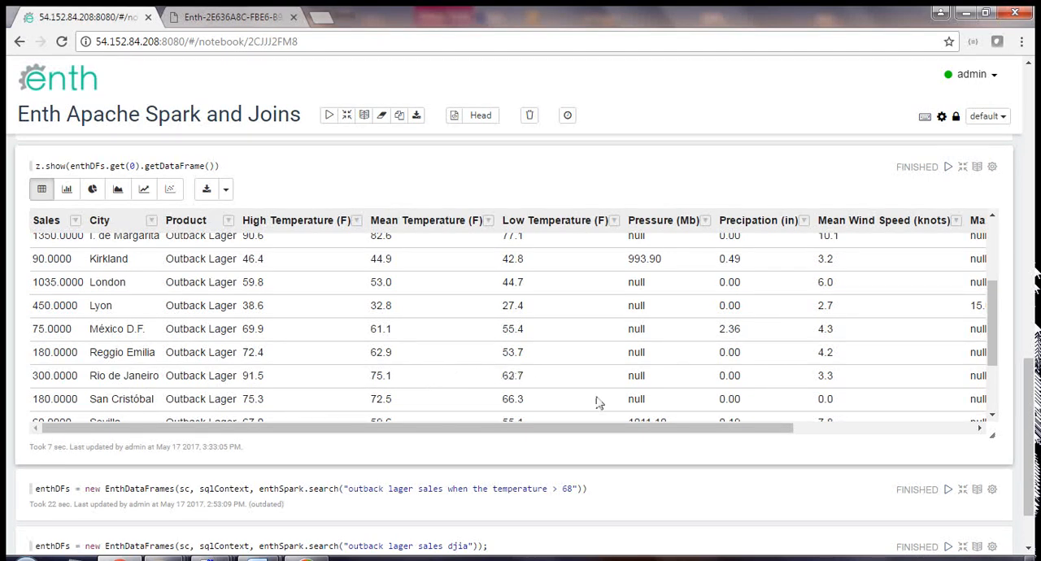
pyautogui.moveTo(765, 357)
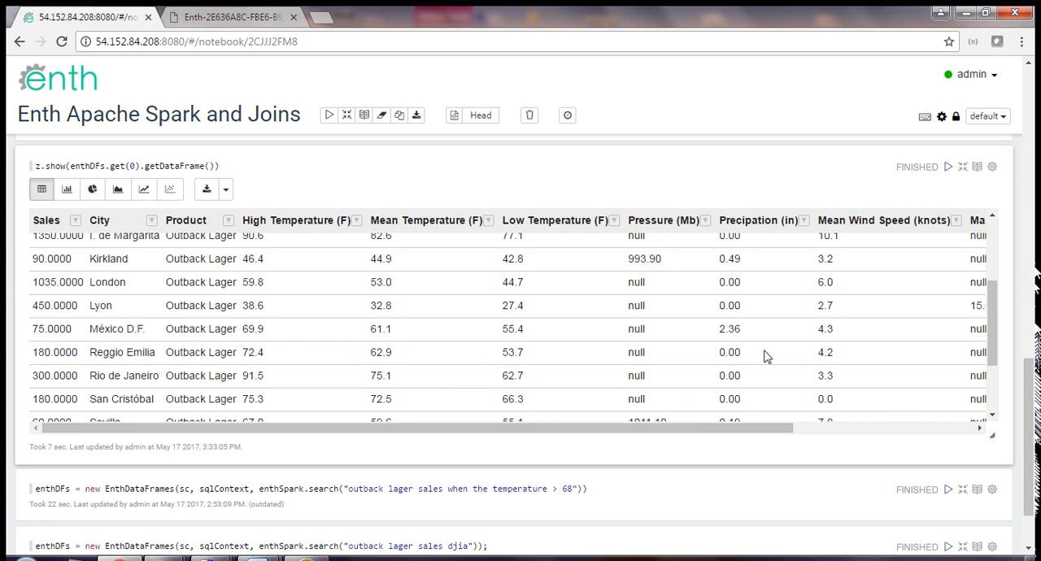
pyautogui.moveTo(828, 394)
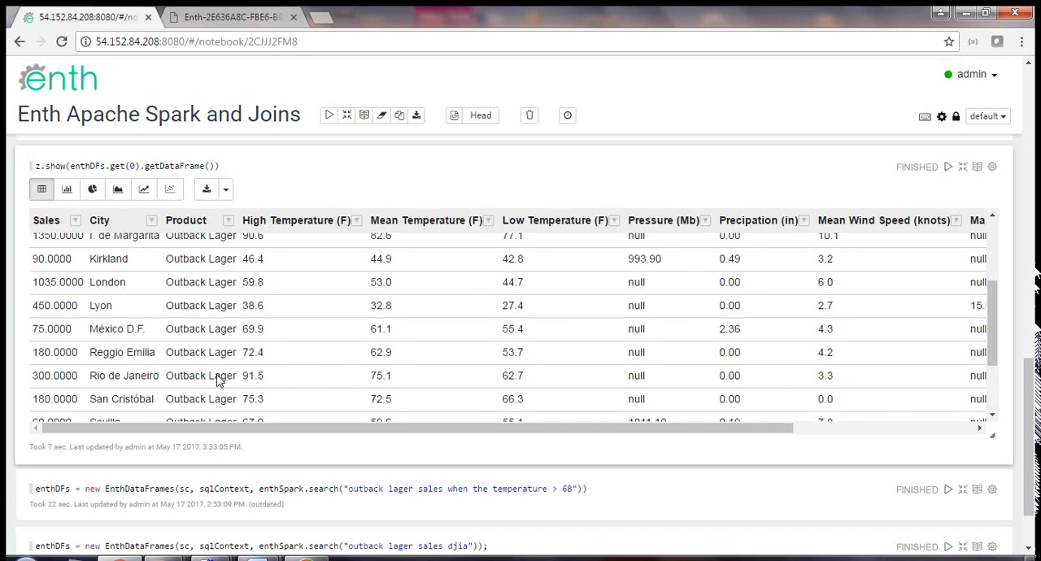
pyautogui.moveTo(612, 400)
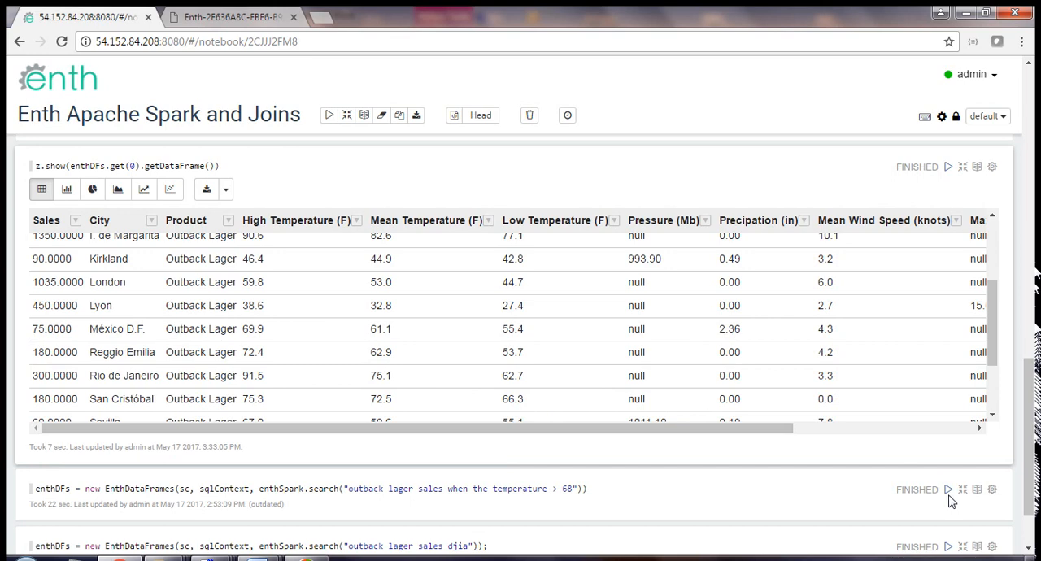
# Run the 'temperature > 68' search, showing sales 2955 at high 85.1.
pyautogui.click(948, 489)
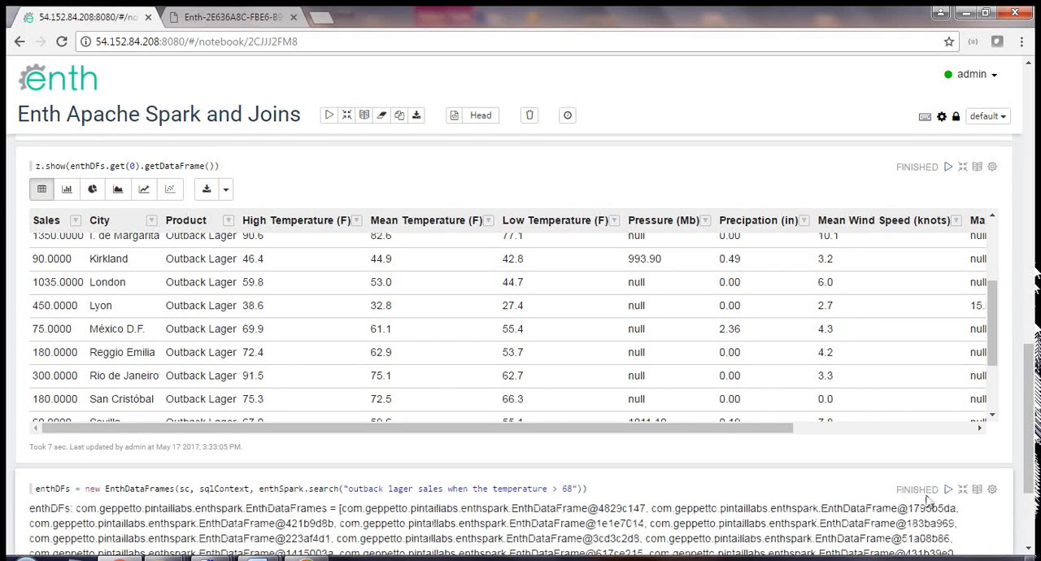
pyautogui.moveTo(948, 167)
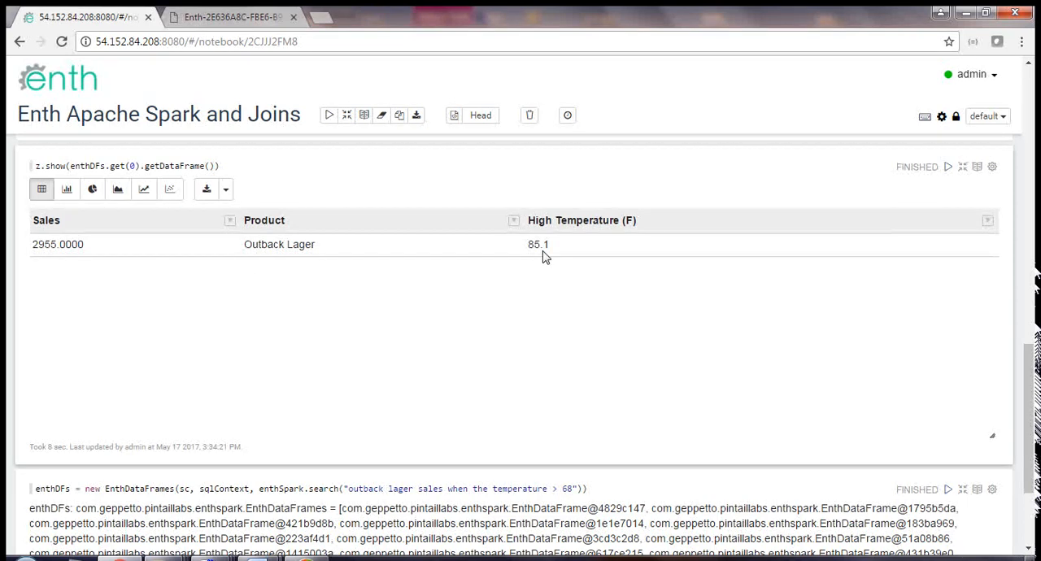
pyautogui.moveTo(1008, 311)
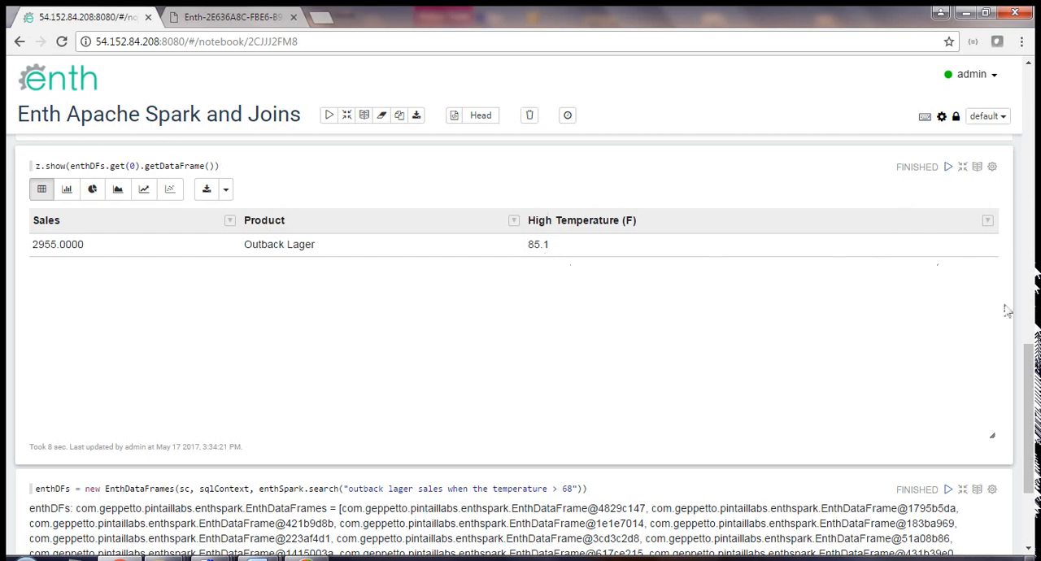
pyautogui.scroll(-3)
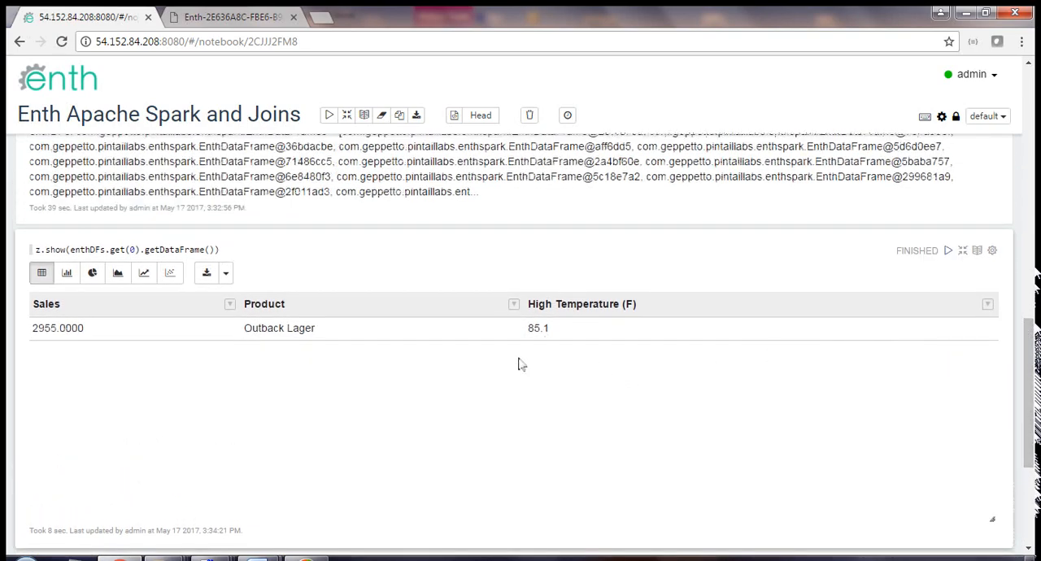
pyautogui.moveTo(556, 388)
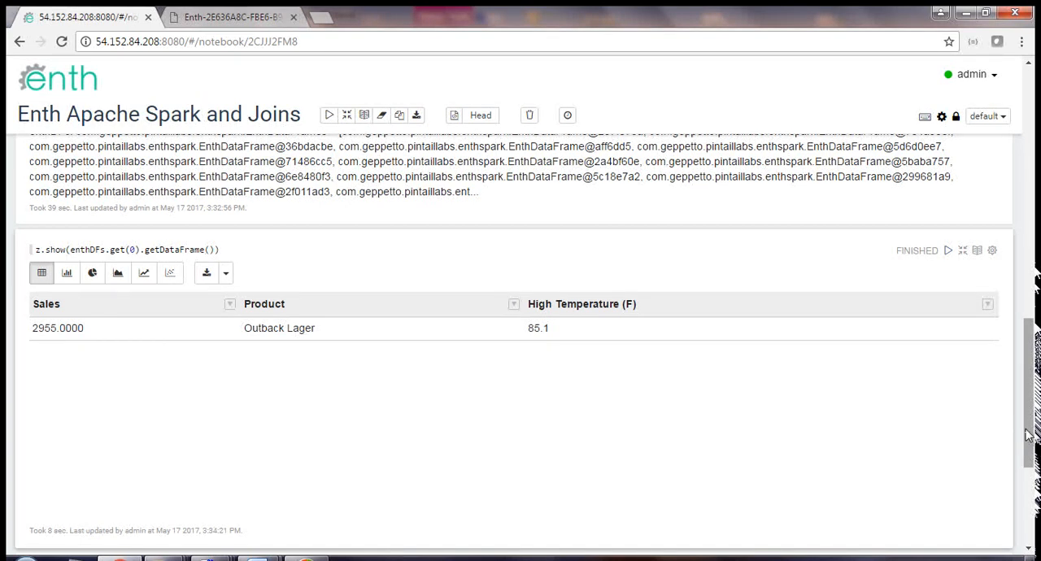
# Run 'outback lager sales djia' and show sales by date with DJIA values.
pyautogui.scroll(-3)
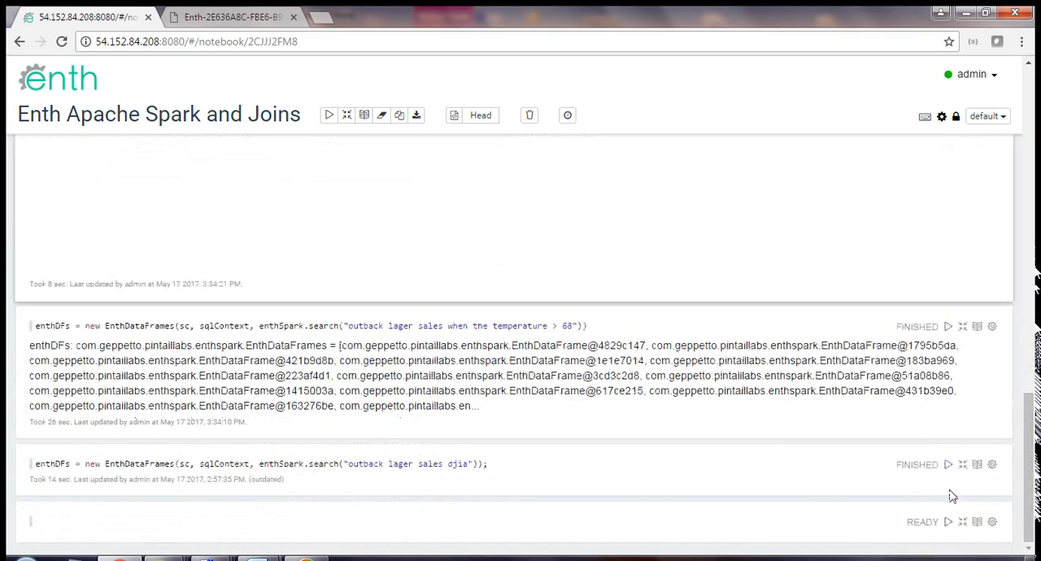
pyautogui.moveTo(947, 464)
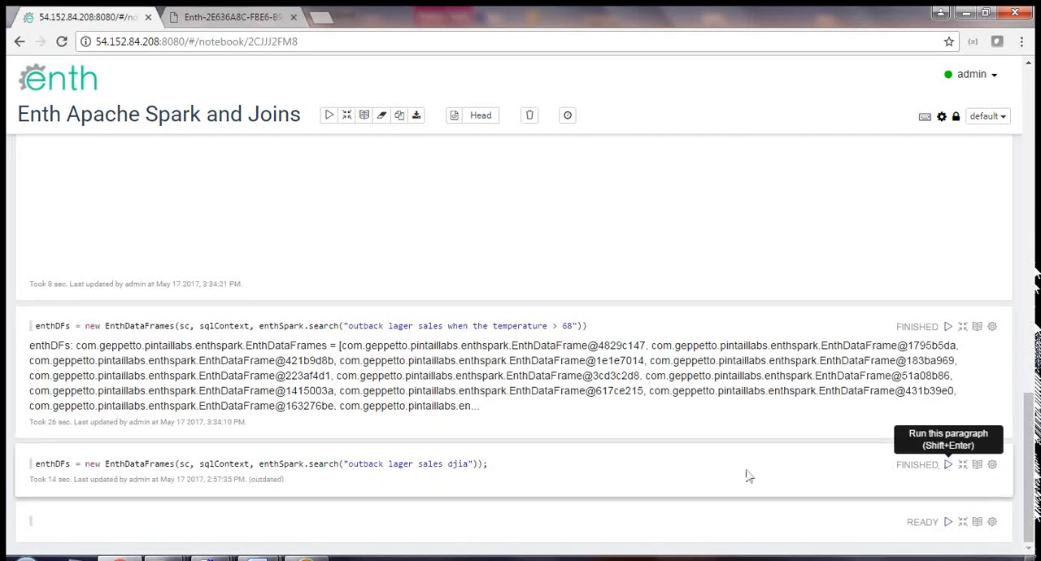
pyautogui.click(948, 464)
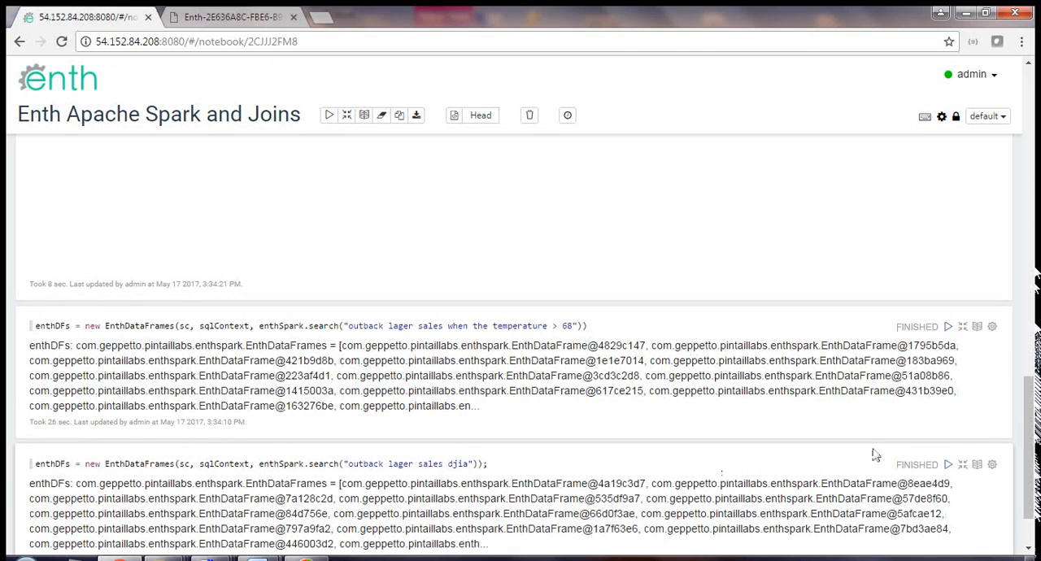
pyautogui.scroll(-3)
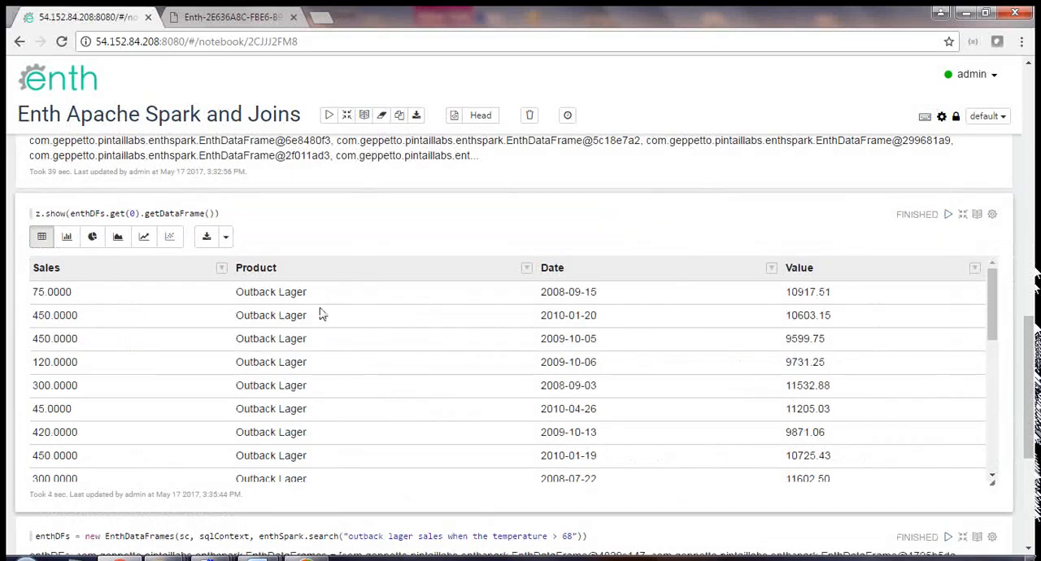
pyautogui.moveTo(117, 297)
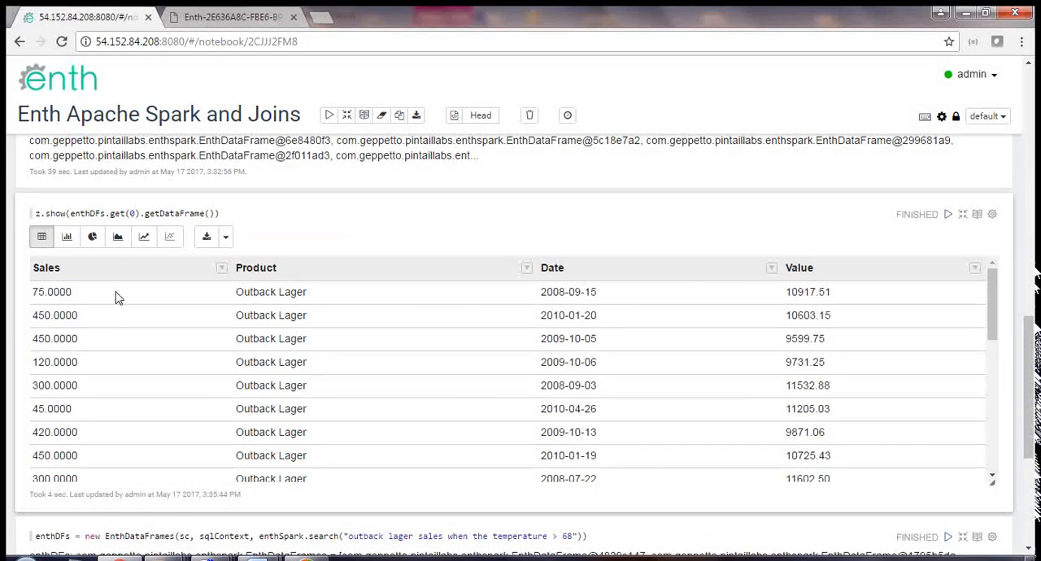
pyautogui.moveTo(777, 302)
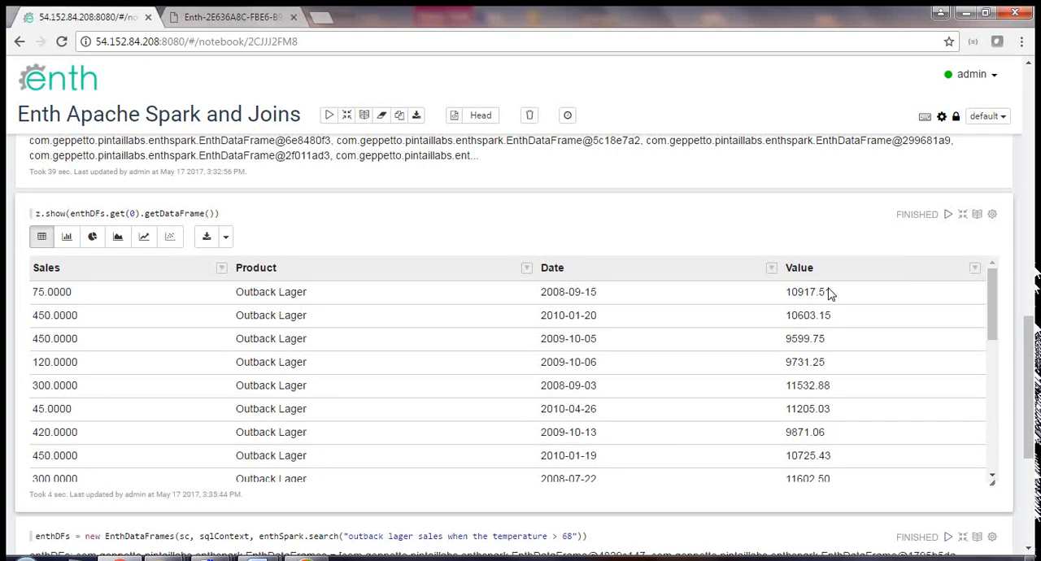
pyautogui.moveTo(851, 303)
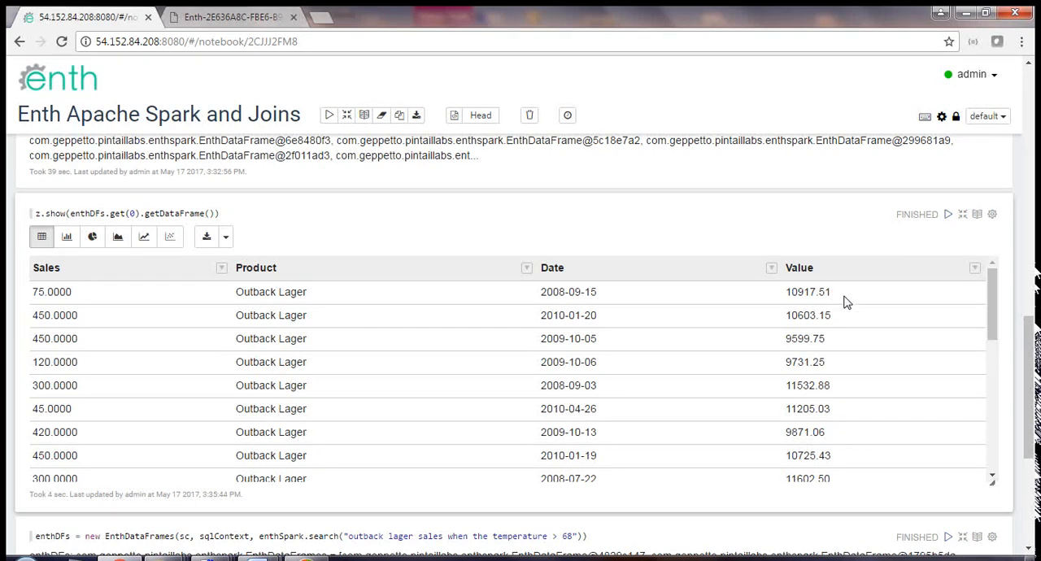
pyautogui.moveTo(935, 357)
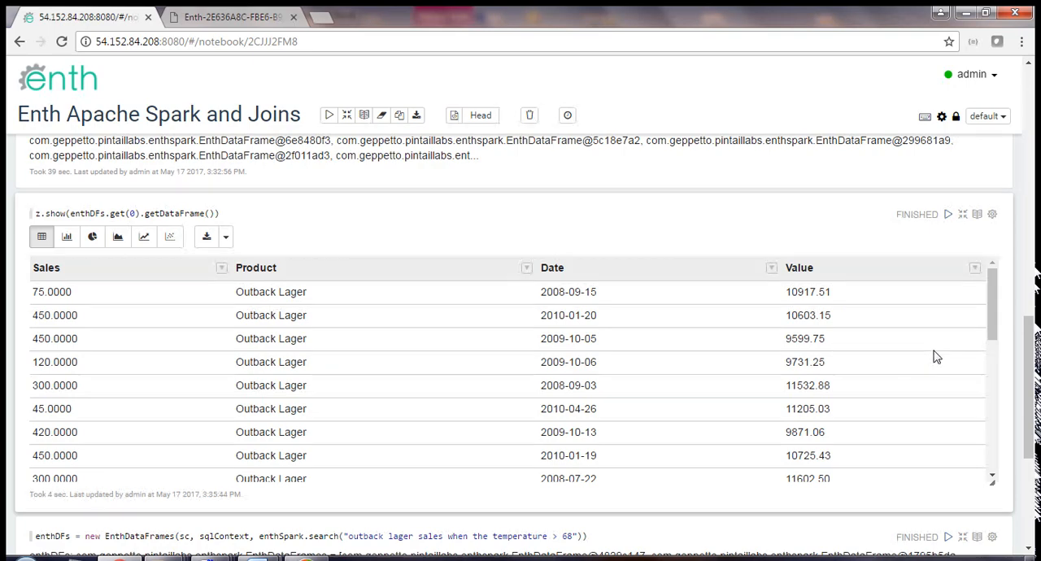